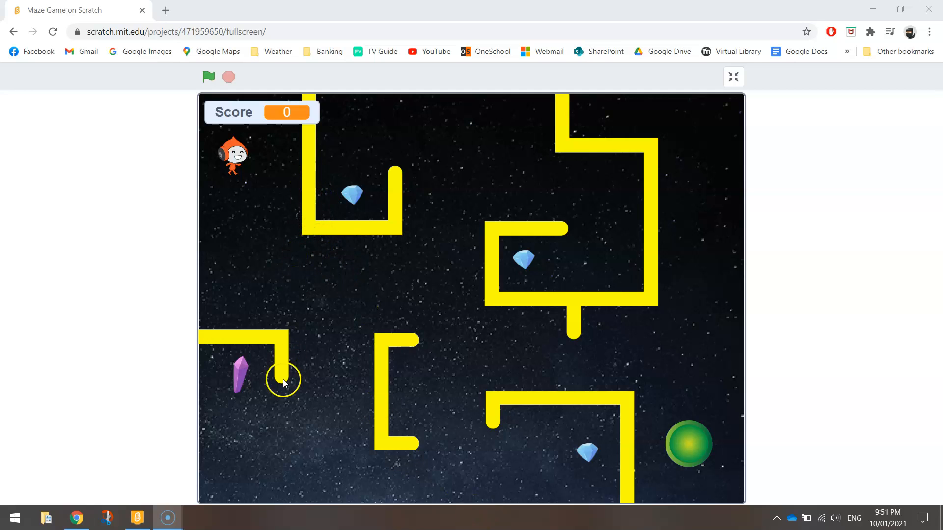
mouse_move(666, 402)
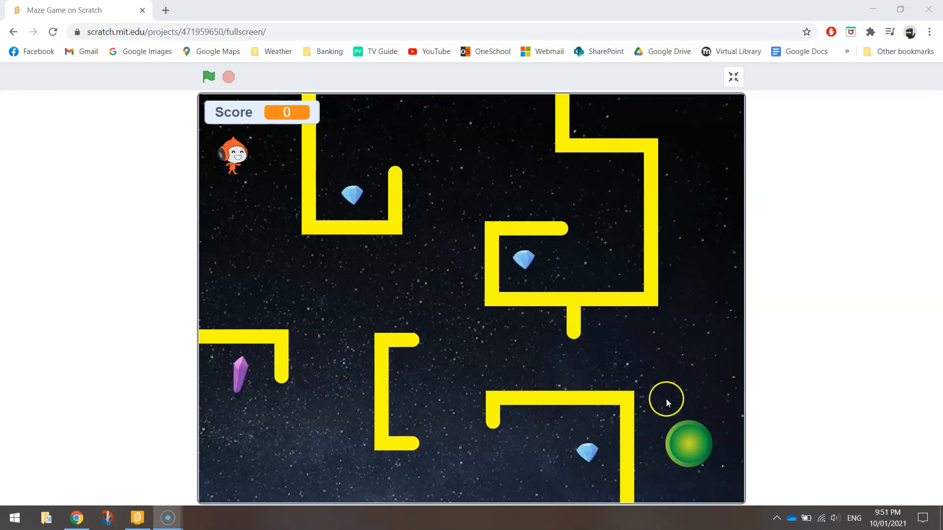
mouse_move(691, 442)
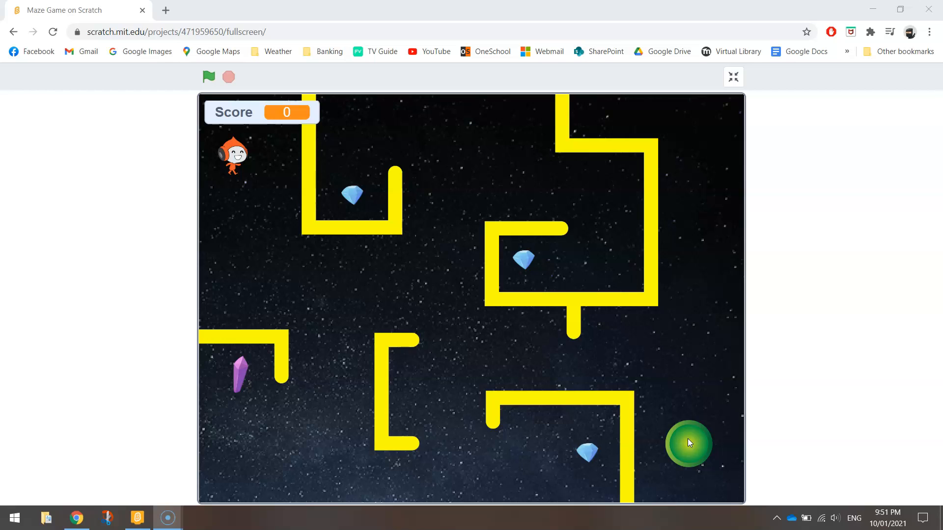
Run the maze game with the green flag and play through to YOU WIN! with score 6.
click(208, 77)
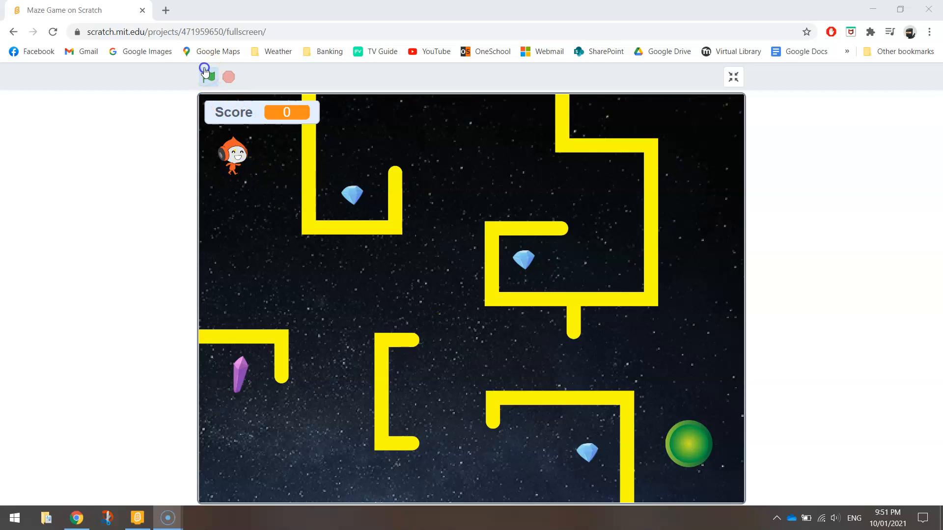
click(208, 78)
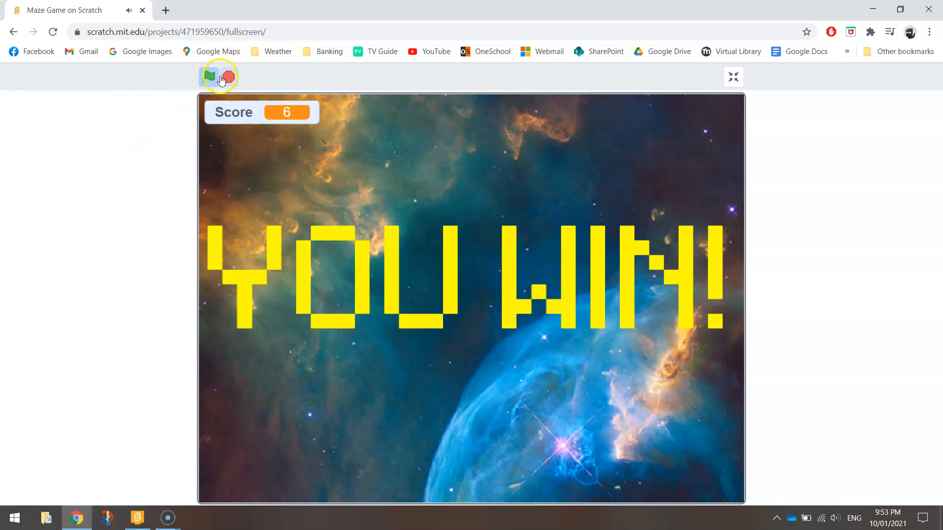
mouse_move(210, 78)
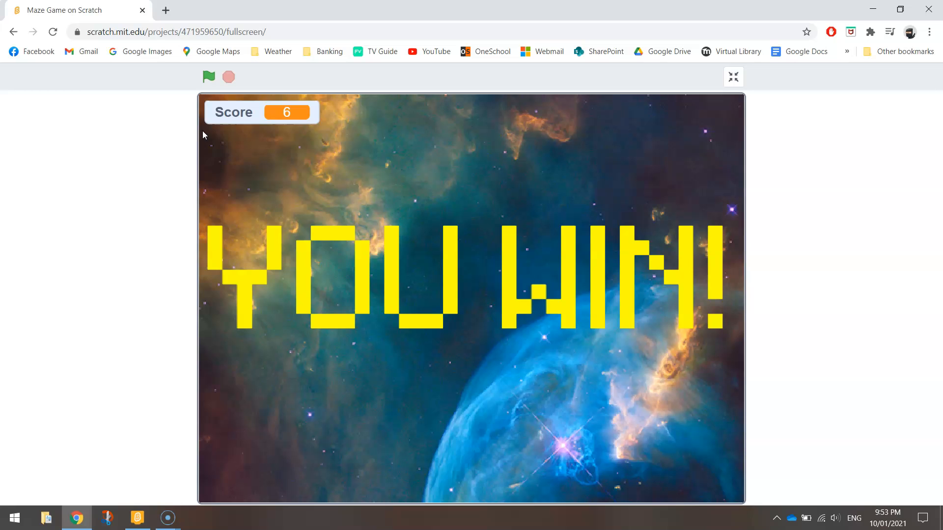
mouse_move(137, 517)
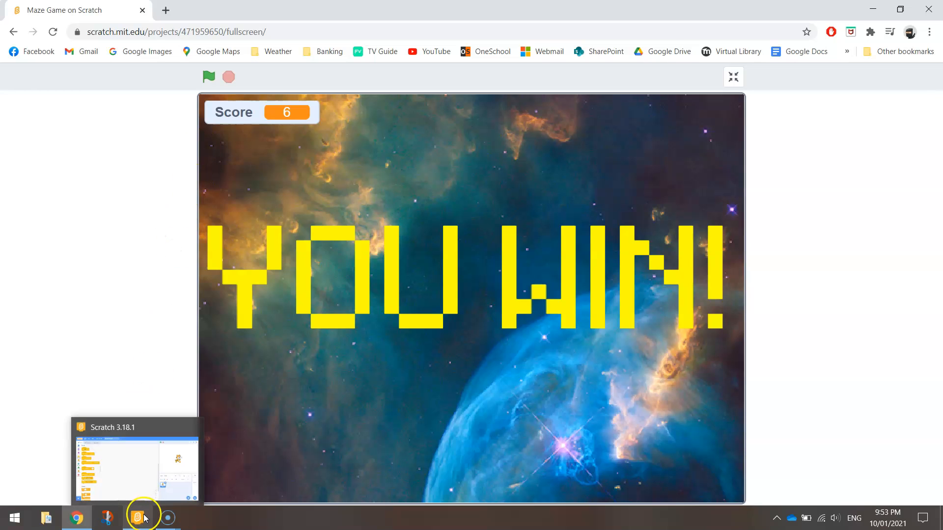
Switch to the Scratch 3.18.1 editor and select the Stage.
click(137, 517)
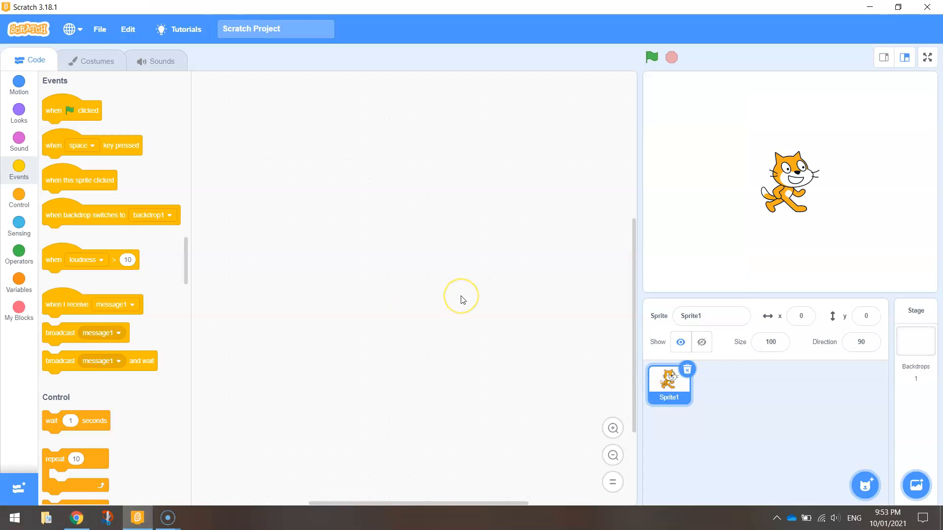
mouse_move(126, 119)
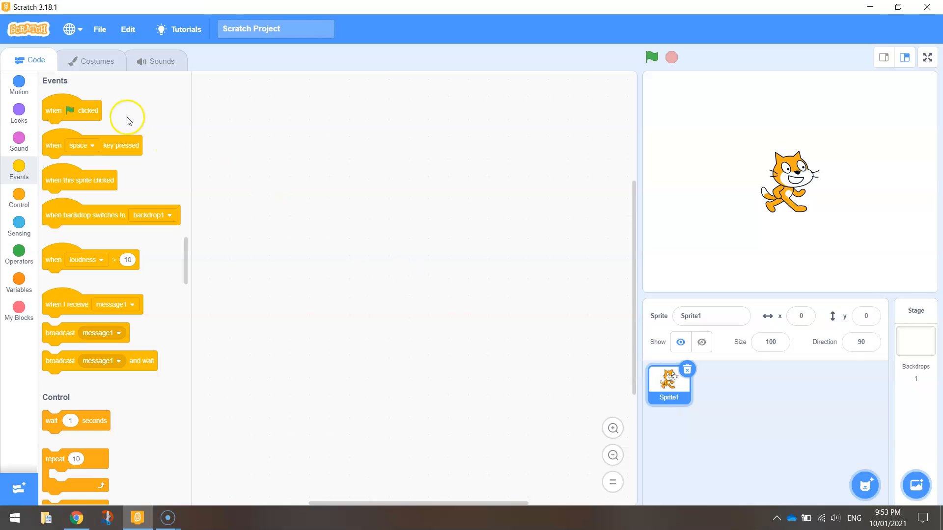
click(18, 83)
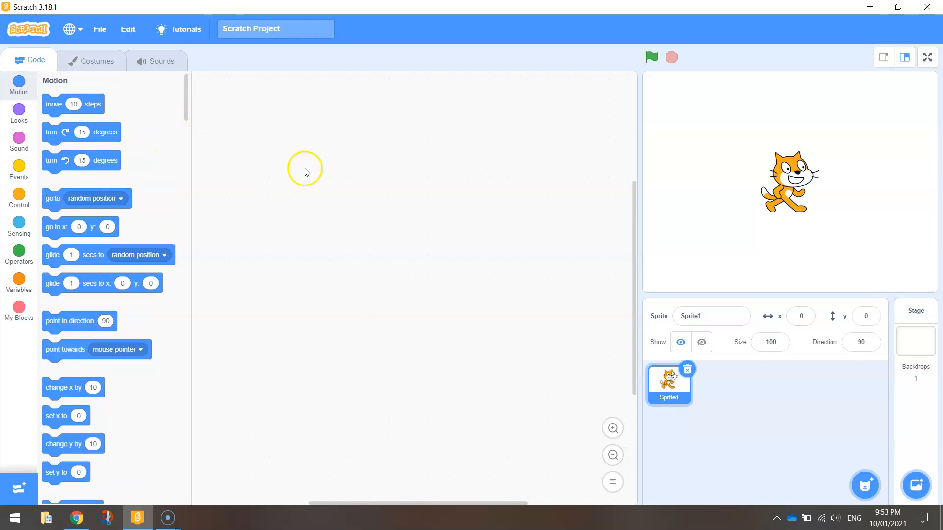
mouse_move(373, 148)
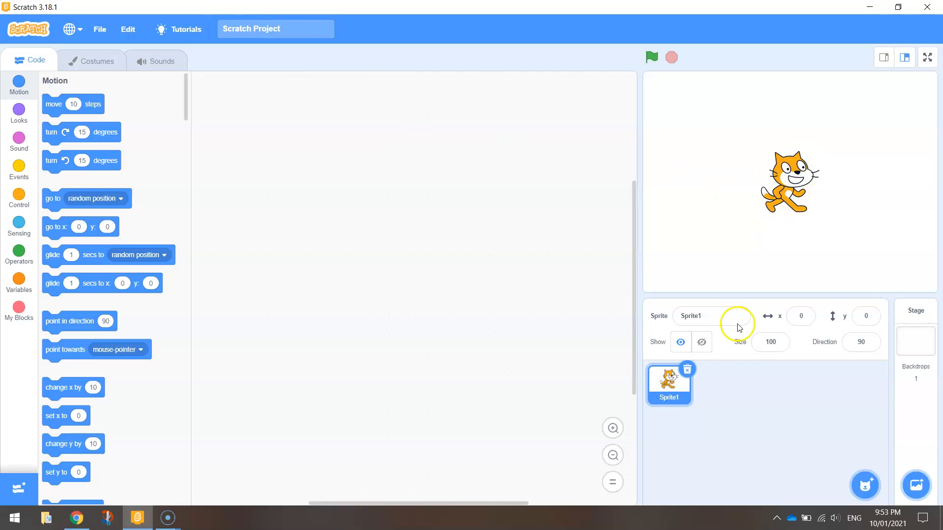
click(914, 337)
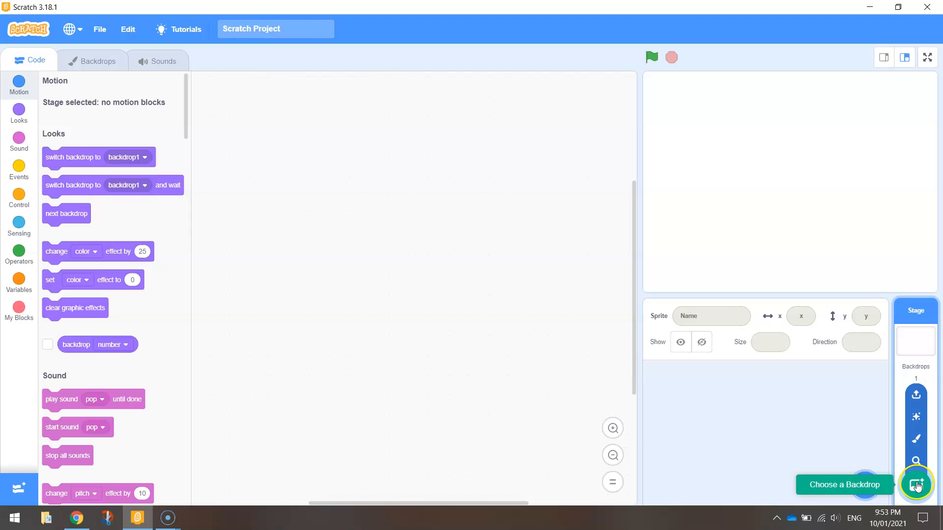
Add the Stars backdrop from the Space library and view the stage's backdrops.
click(917, 485)
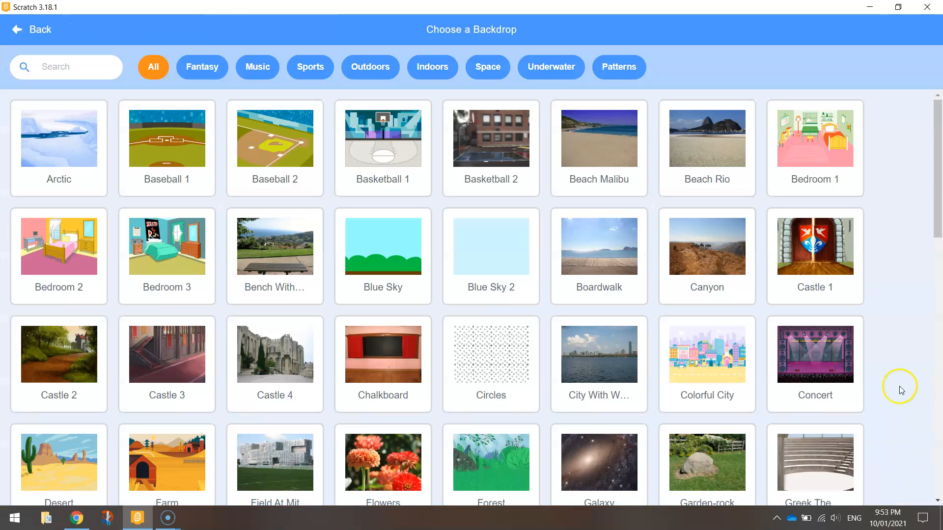
mouse_move(882, 288)
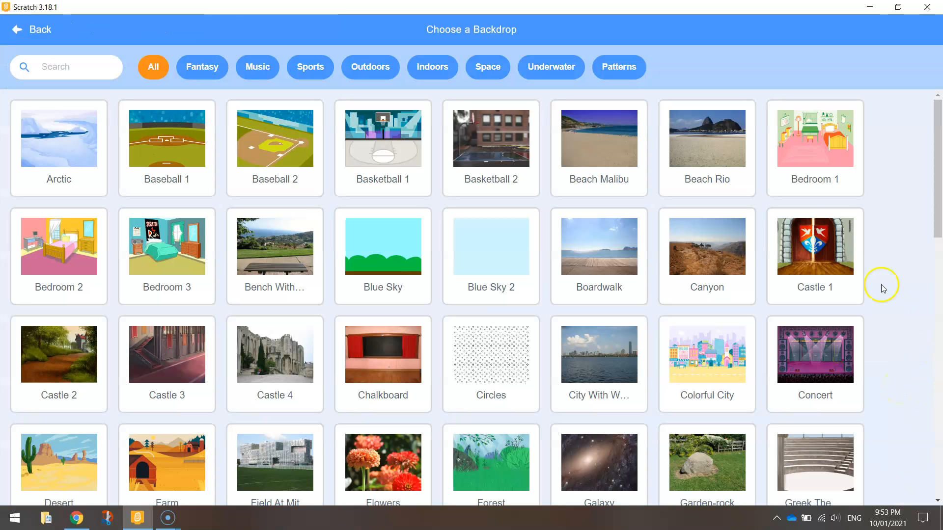
mouse_move(866, 184)
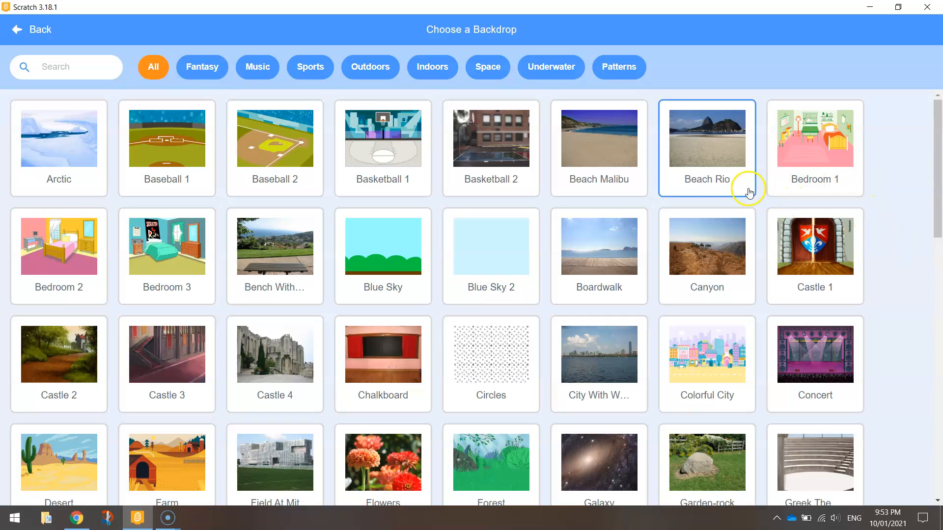
click(488, 67)
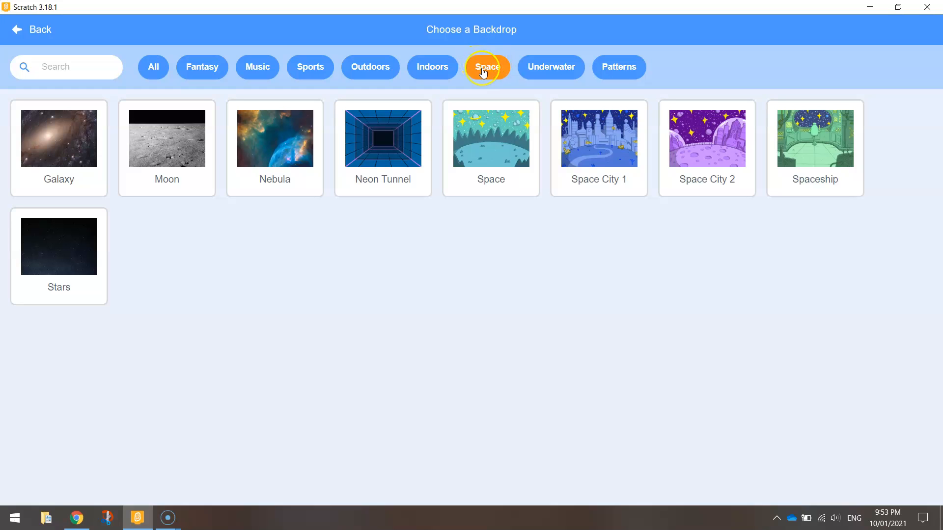
click(58, 246)
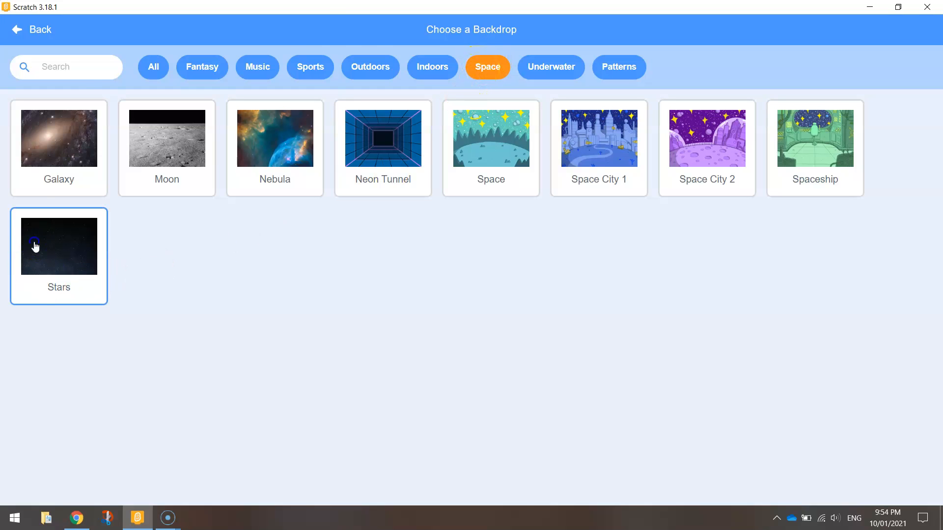
click(58, 245)
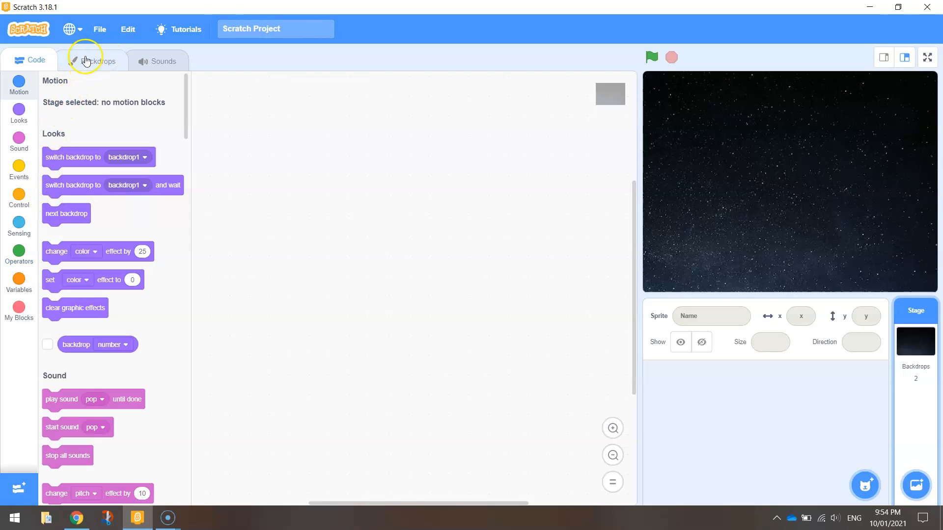
click(95, 60)
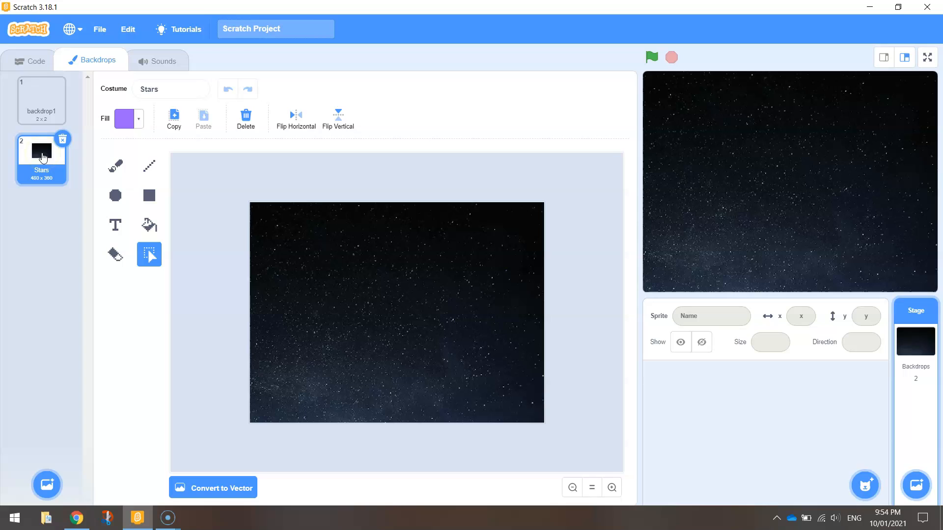
mouse_move(916, 342)
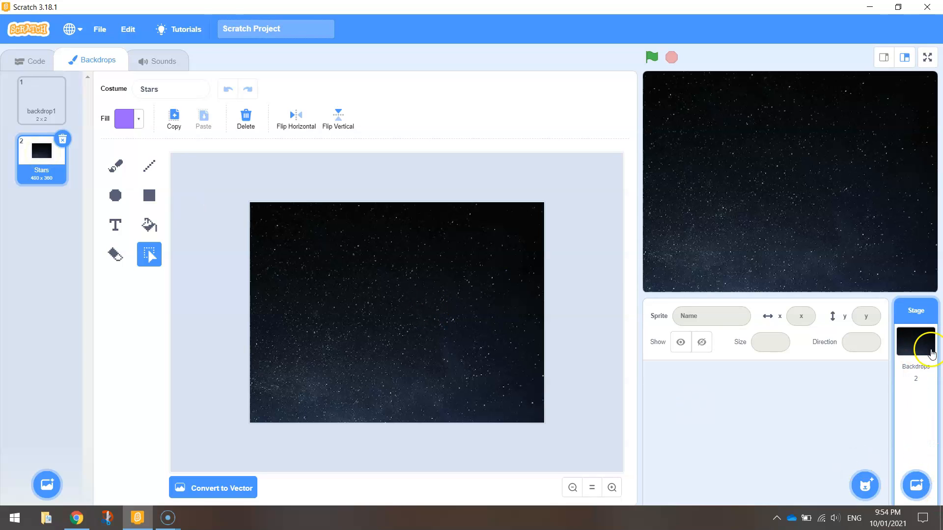
click(41, 99)
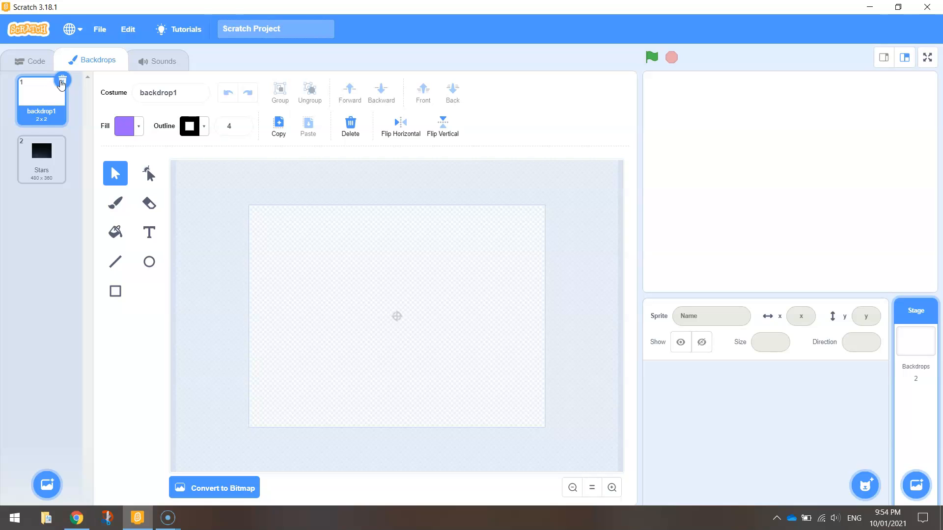
Delete the blank default backdrop and add the Galaxy and Moon space backdrops.
click(62, 80)
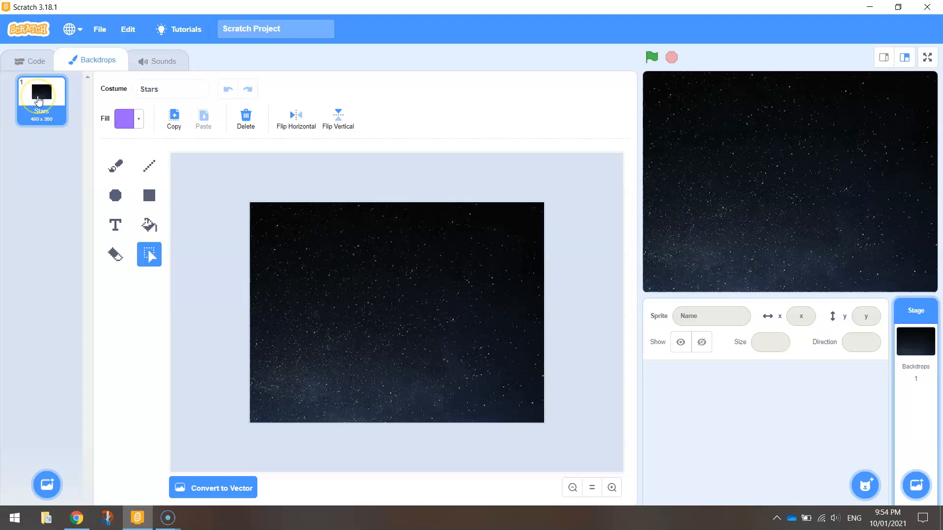
mouse_move(59, 404)
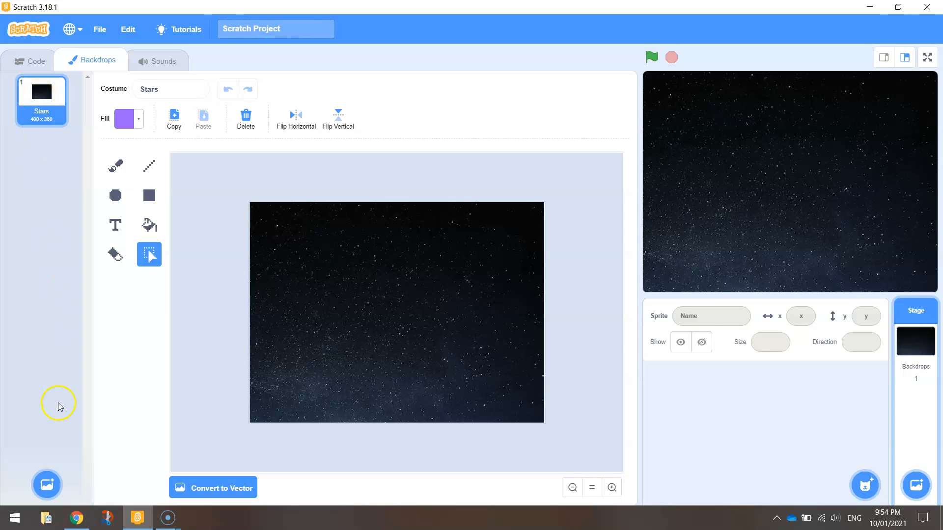
mouse_move(38, 398)
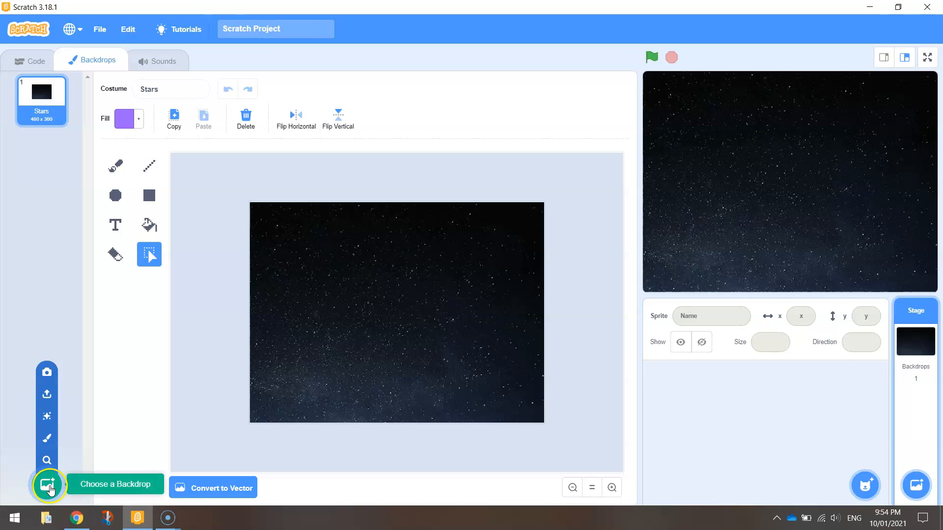
click(47, 484)
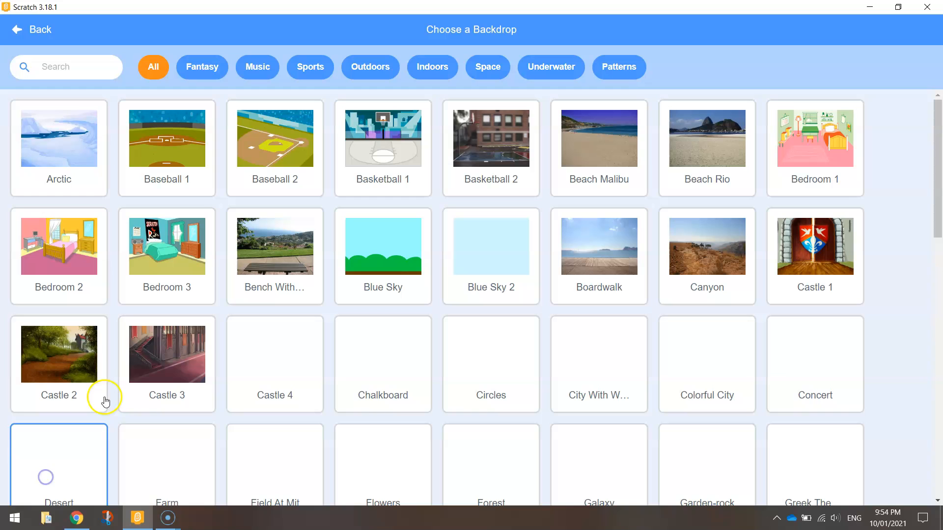
click(487, 66)
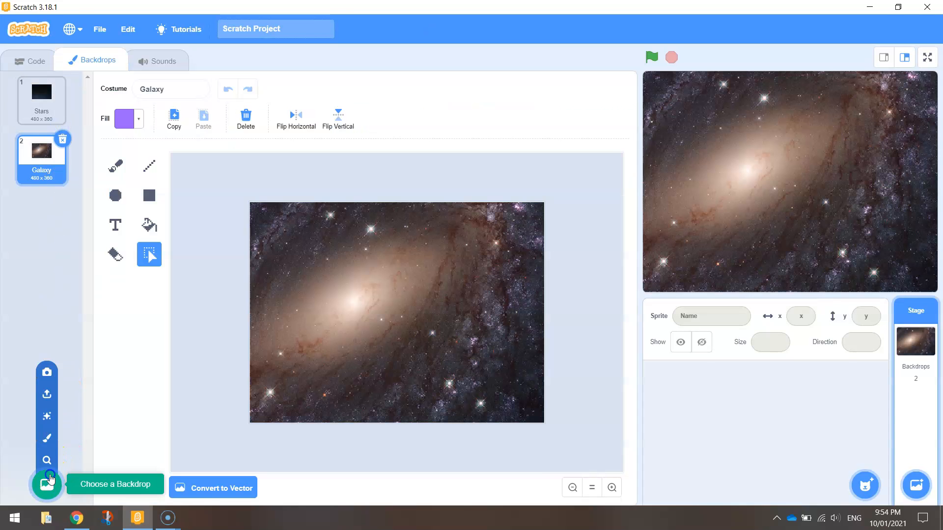
click(46, 485)
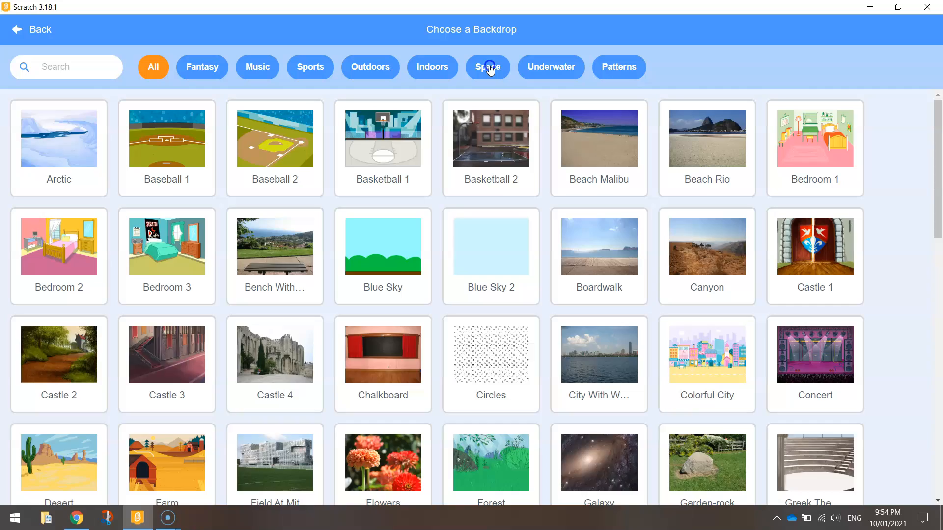
click(488, 67)
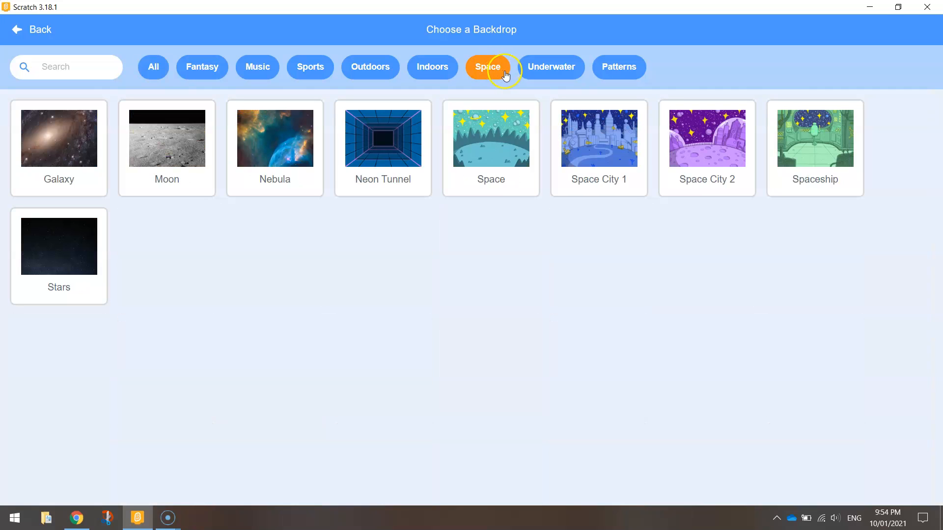
click(167, 139)
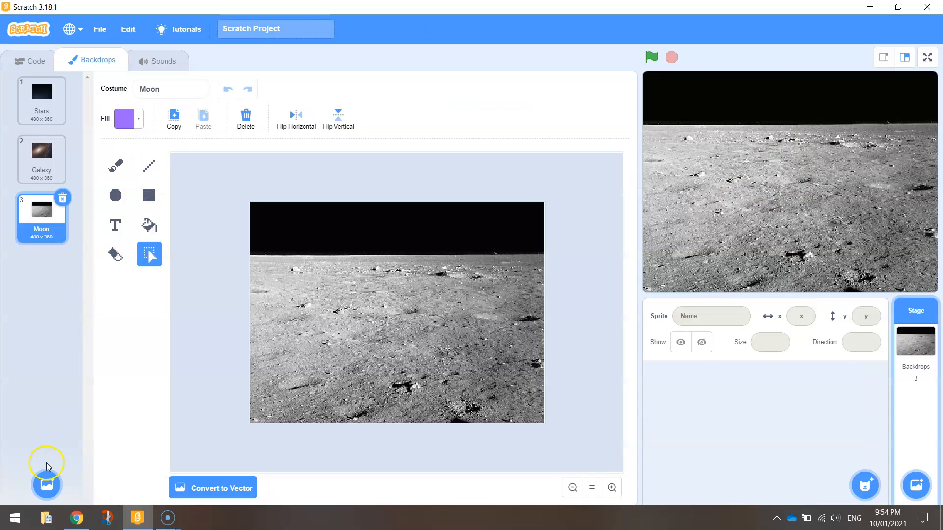
Add the Nebula space backdrop, select Galaxy, and show the stage's code blocks.
click(46, 484)
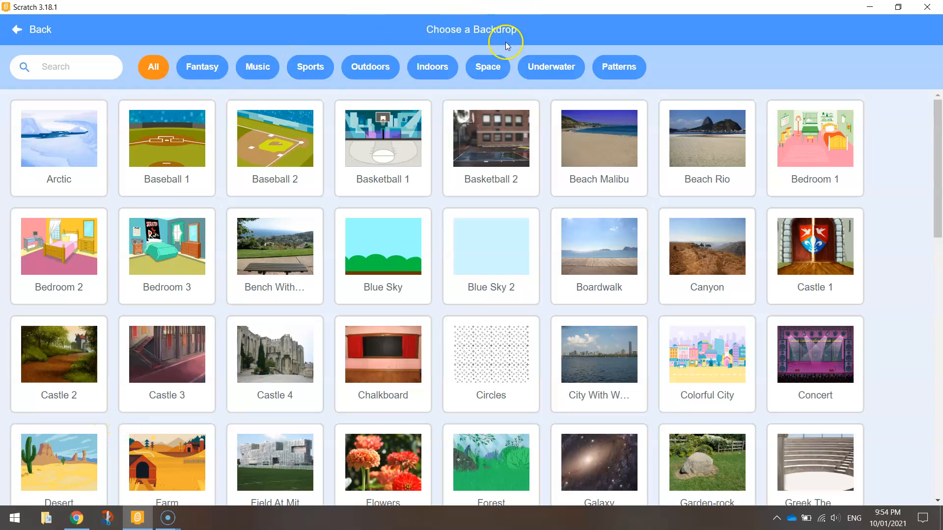
click(487, 67)
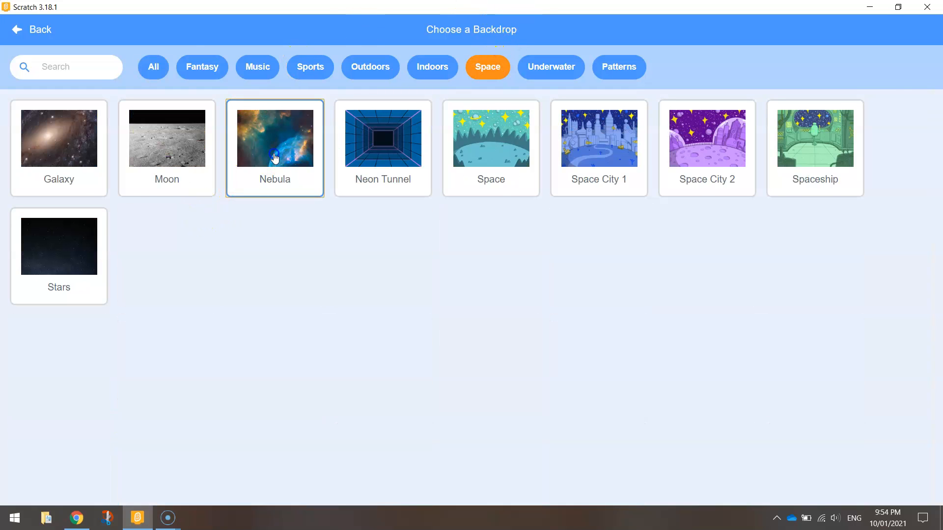
click(274, 138)
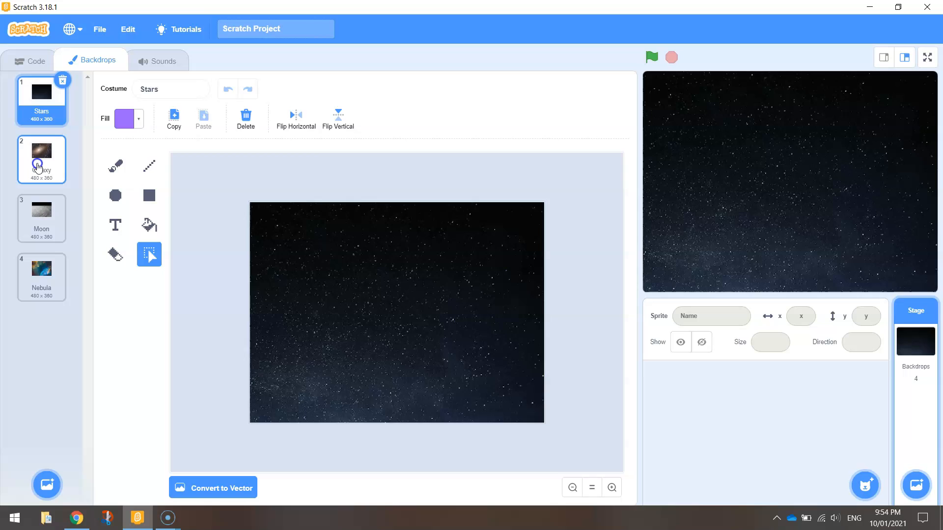
click(41, 212)
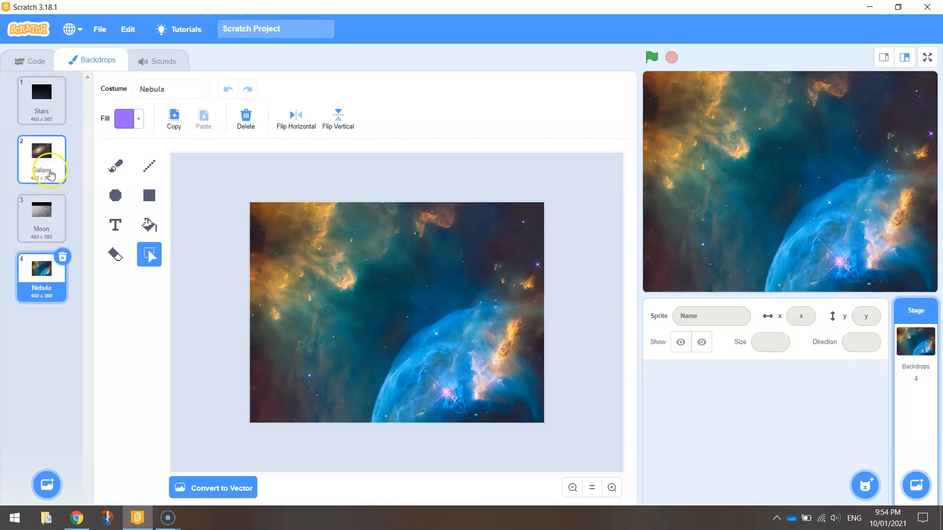
click(35, 60)
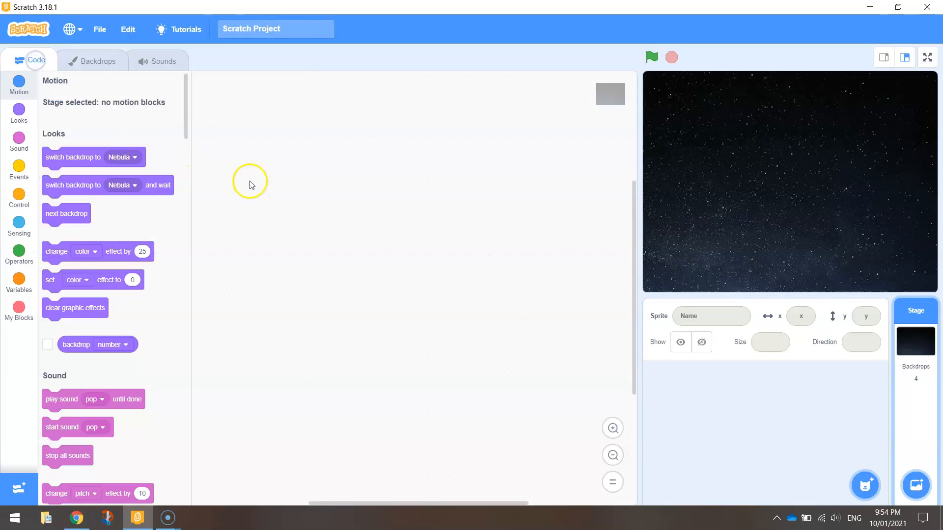
Convert the Stars backdrop to vector and set the Line tool to yellow, width 10.
click(98, 61)
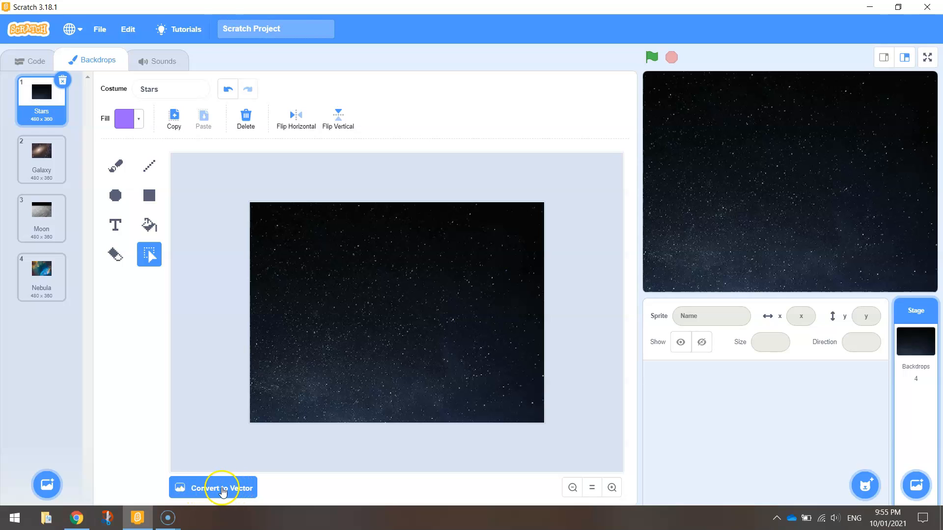
click(220, 488)
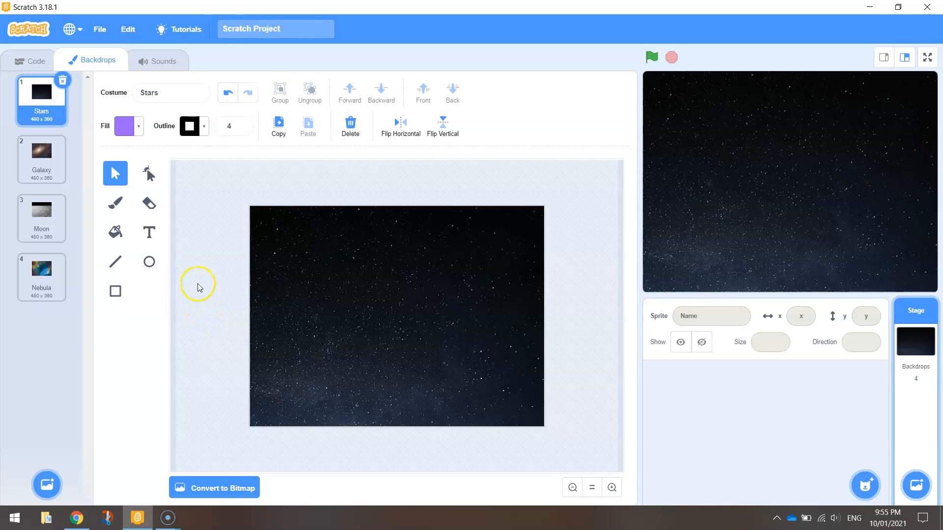
click(114, 261)
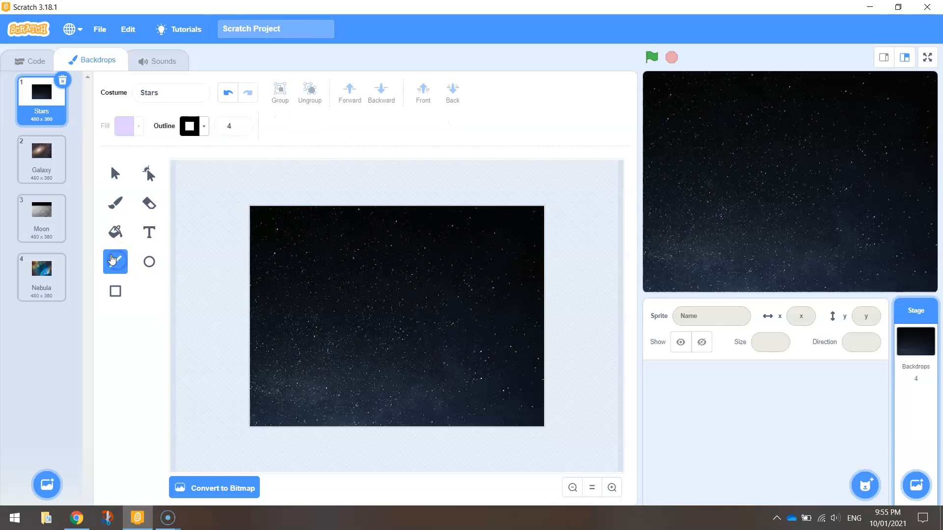
click(115, 261)
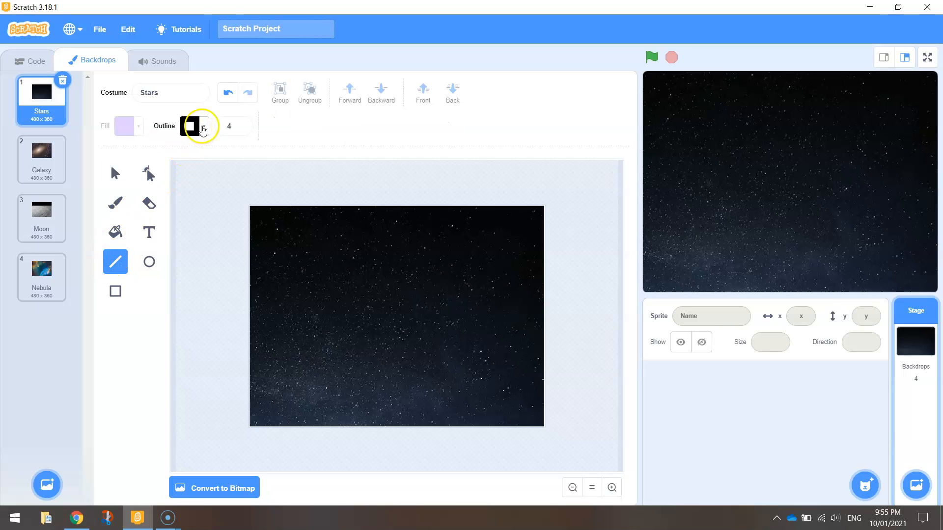
click(191, 127)
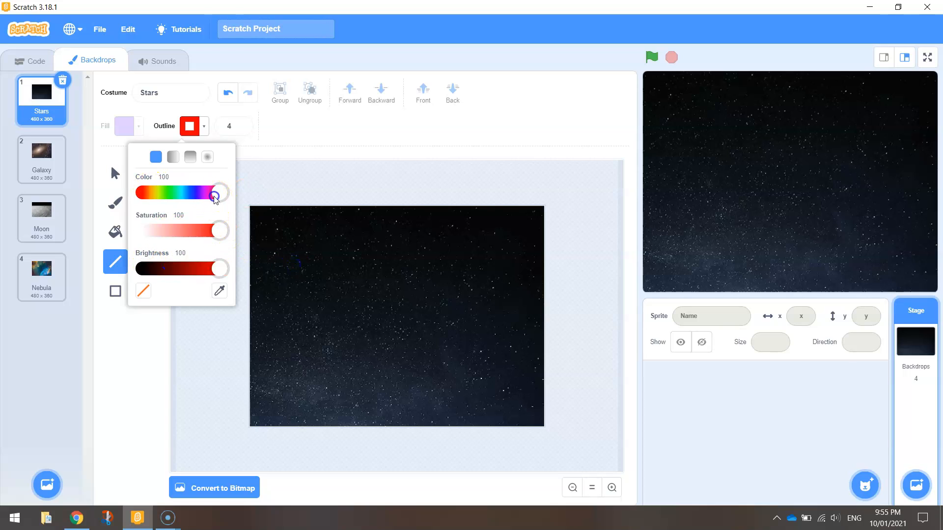
drag(217, 192, 153, 193)
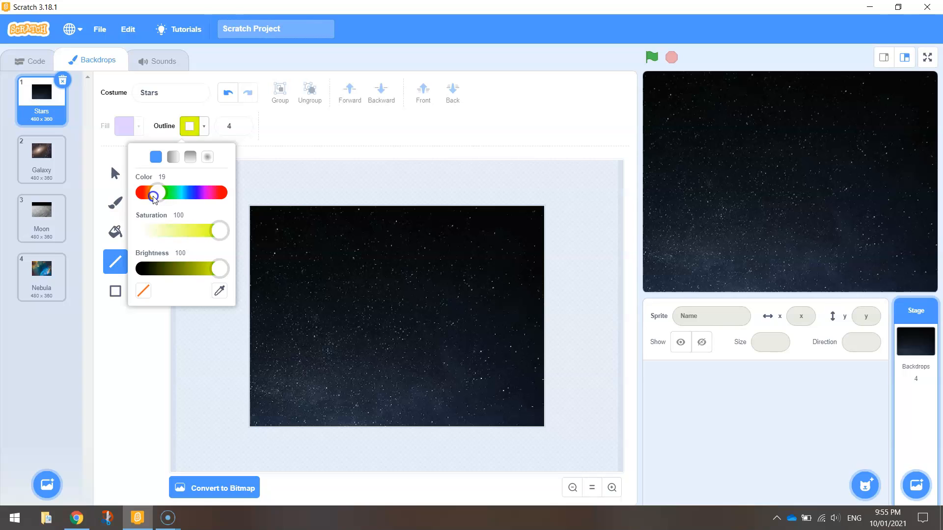
drag(155, 193, 152, 192)
text(10)
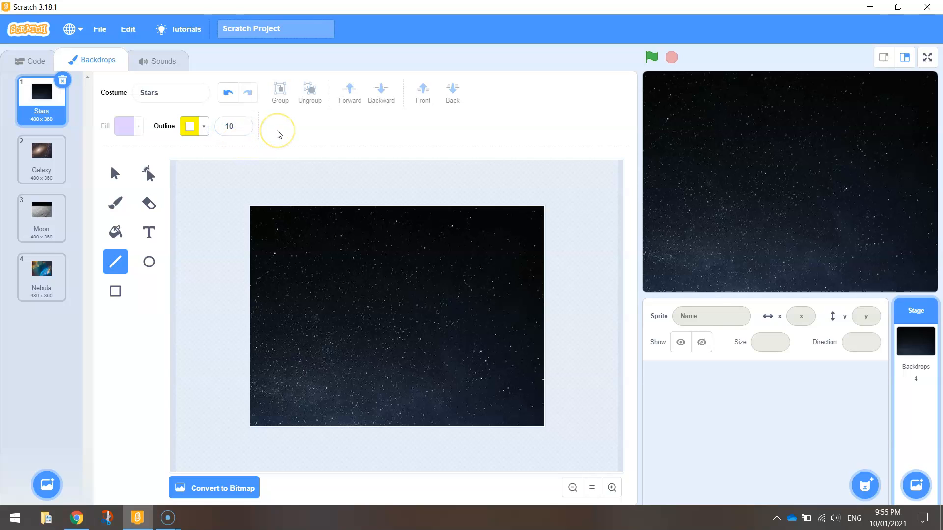
mouse_move(312, 211)
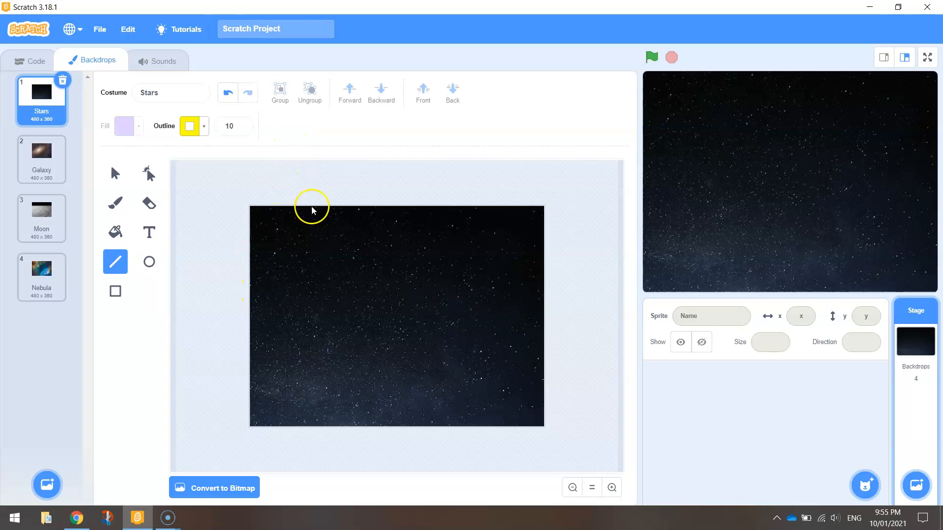
Draw a yellow L-shaped wall down from the top edge of Stars.
drag(311, 201, 310, 252)
text(20)
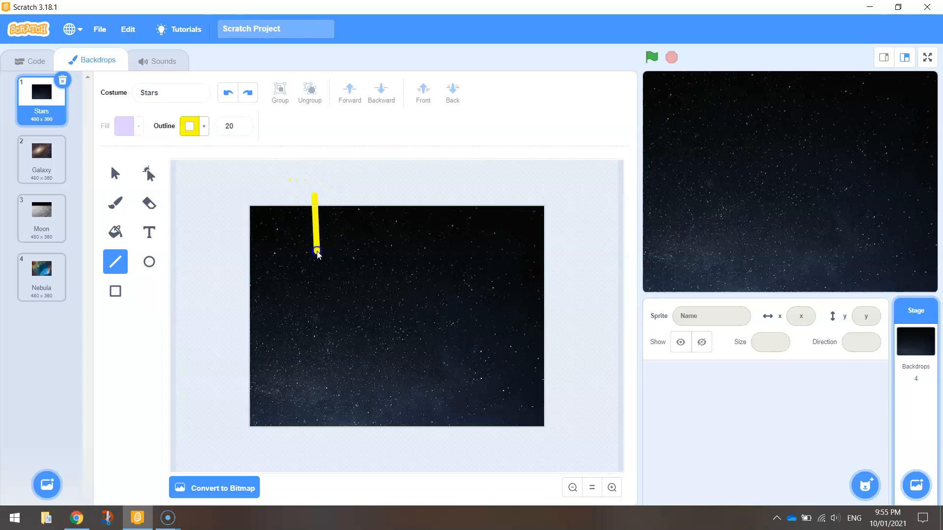
drag(316, 249, 315, 259)
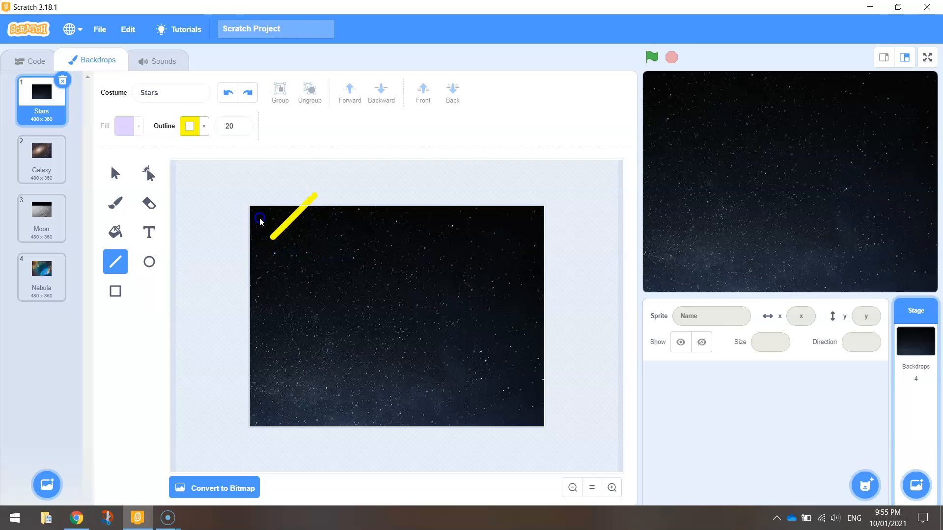
drag(316, 196, 329, 316)
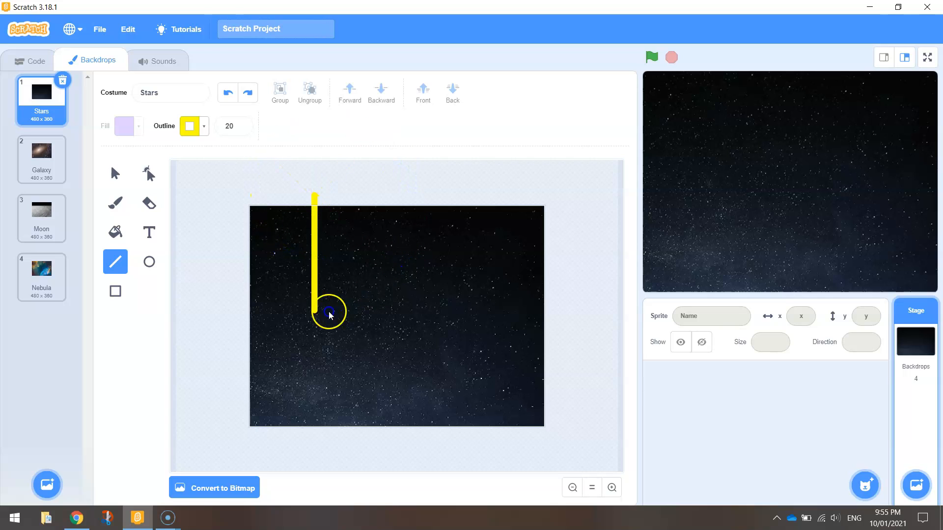
drag(329, 313, 380, 217)
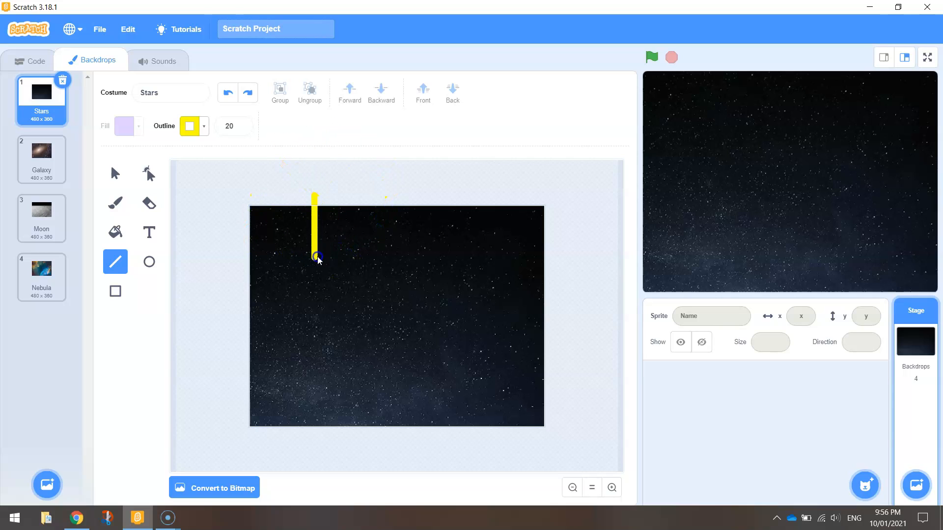
drag(318, 260, 323, 272)
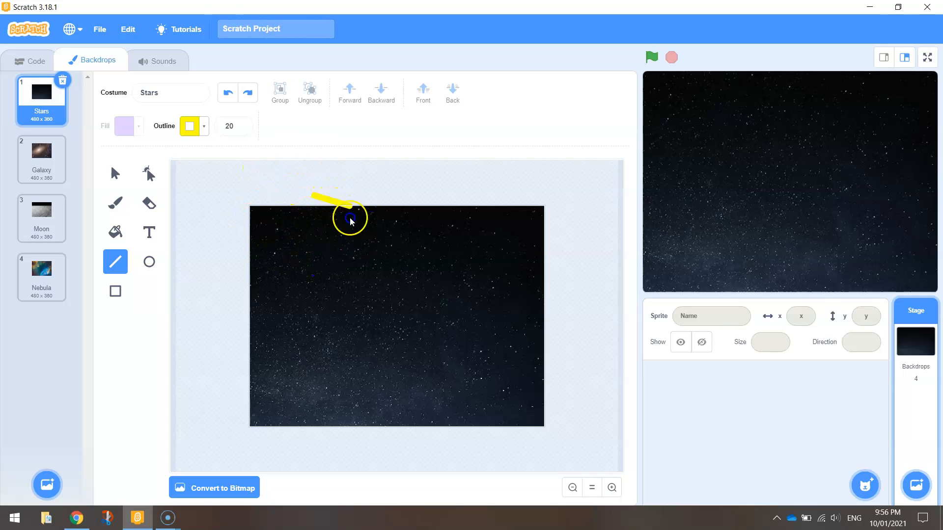
drag(328, 196, 334, 264)
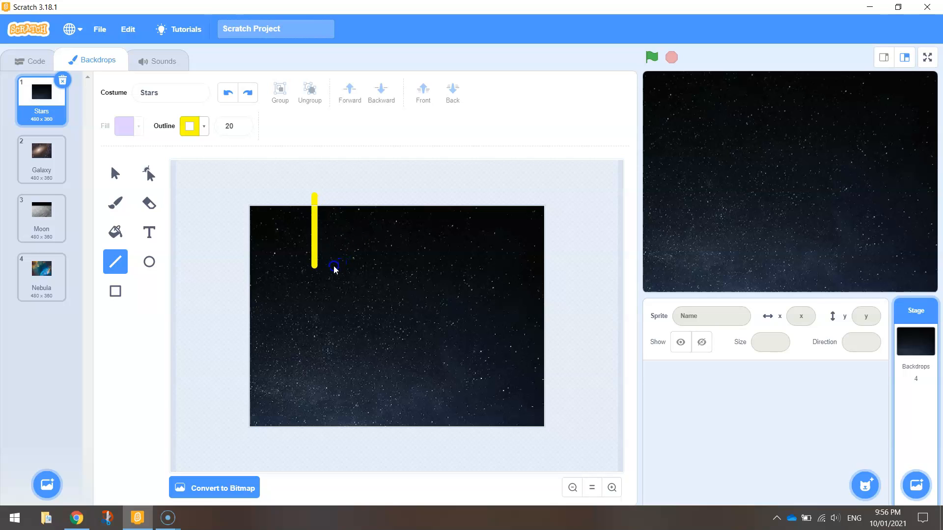
drag(315, 265, 316, 273)
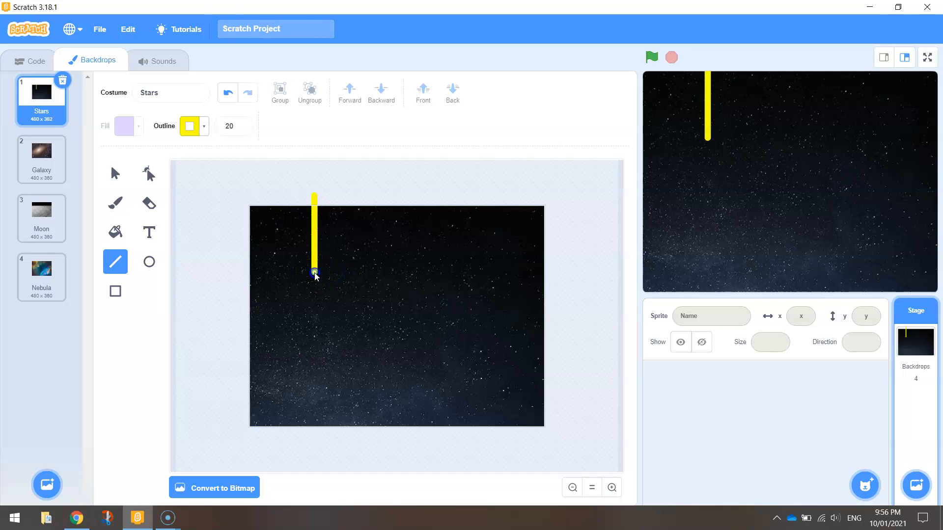
drag(314, 273, 359, 277)
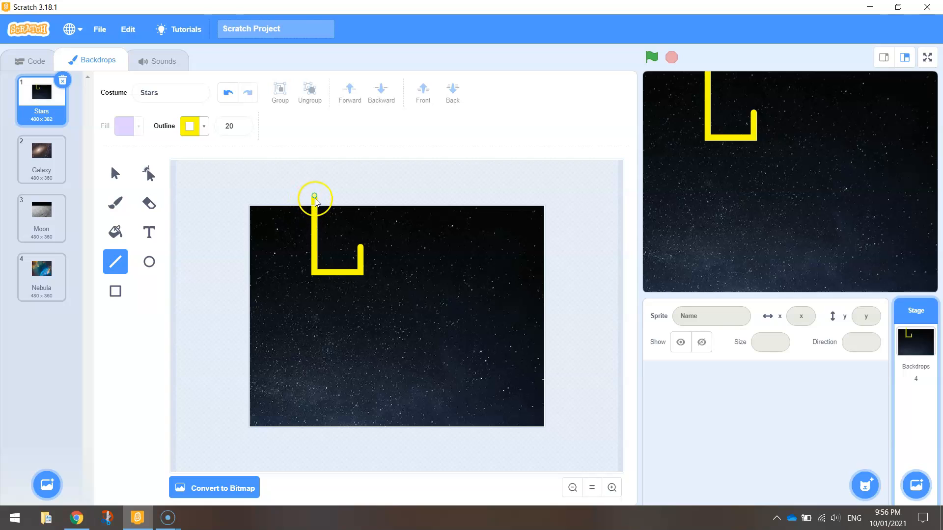
mouse_move(696, 70)
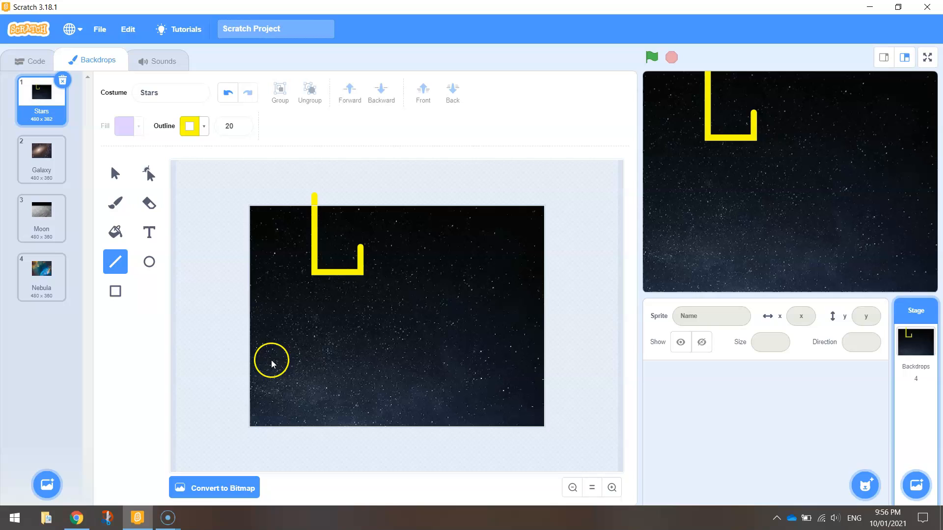
Add yellow walls from the left edge, top right and near the bottom centre.
drag(244, 356, 305, 359)
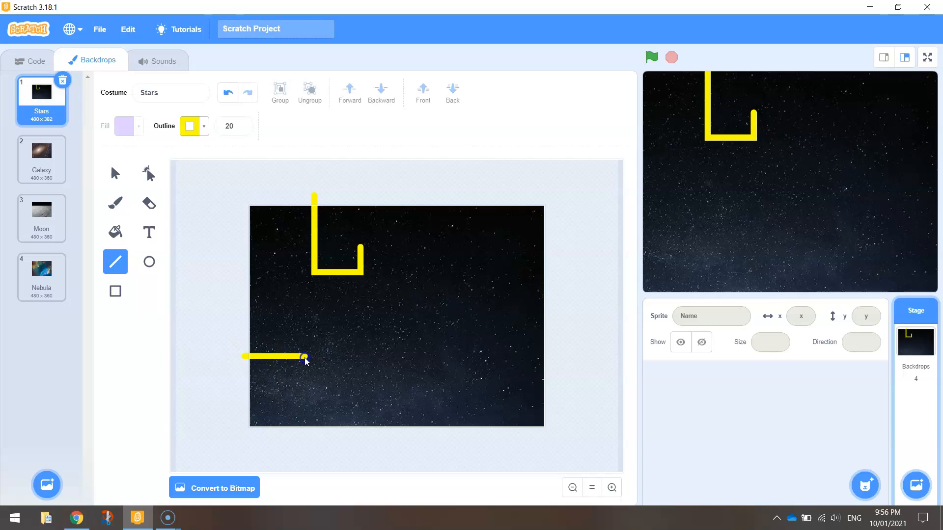
drag(305, 357, 310, 371)
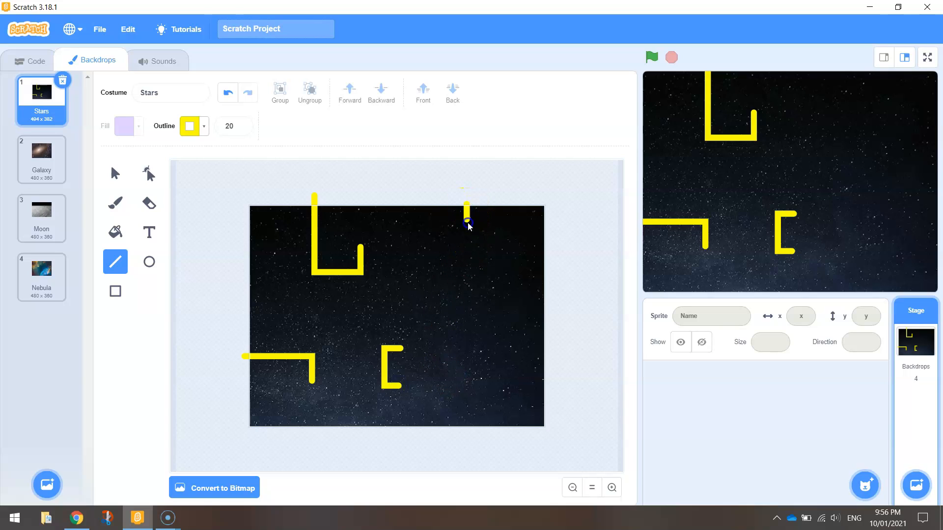
drag(466, 218, 496, 237)
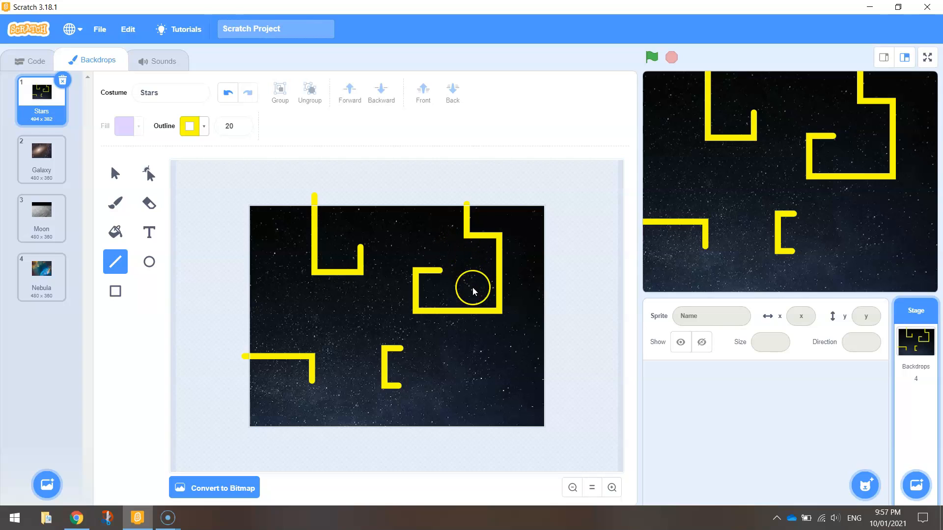
mouse_move(470, 326)
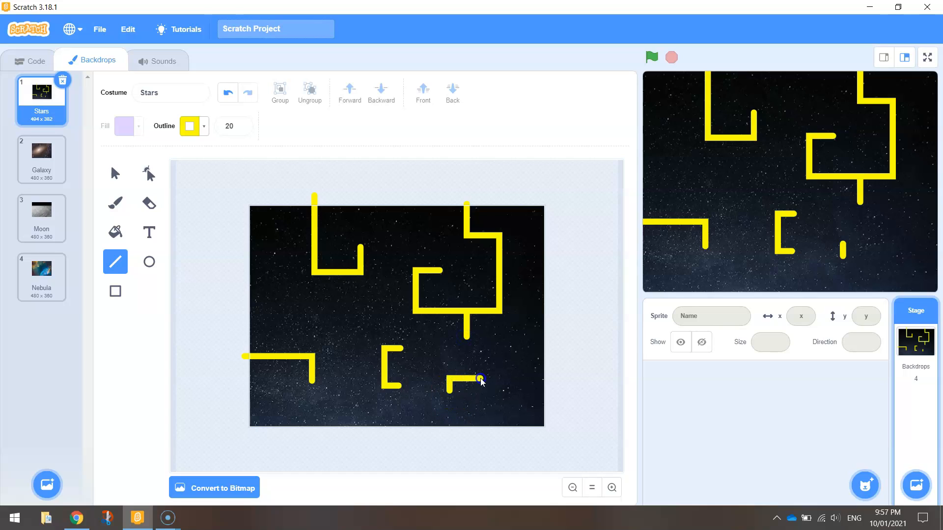
drag(481, 378, 495, 417)
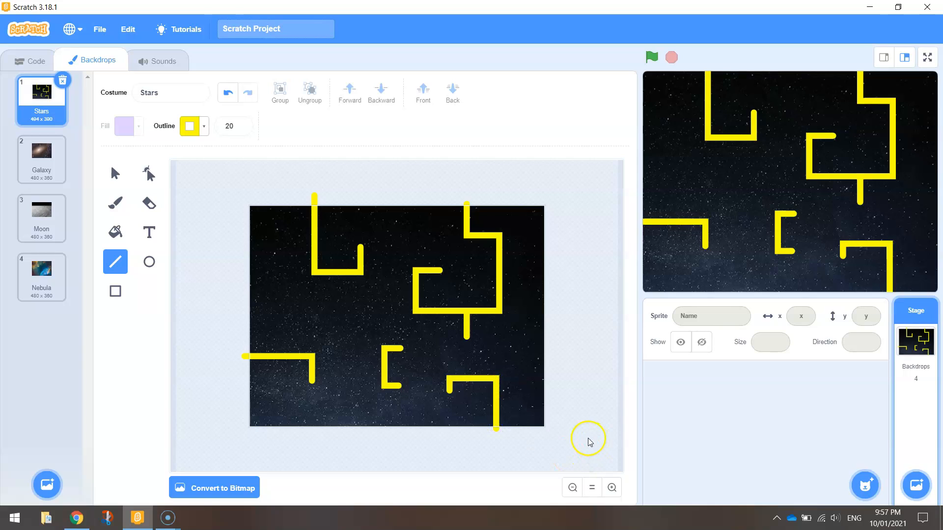
mouse_move(603, 420)
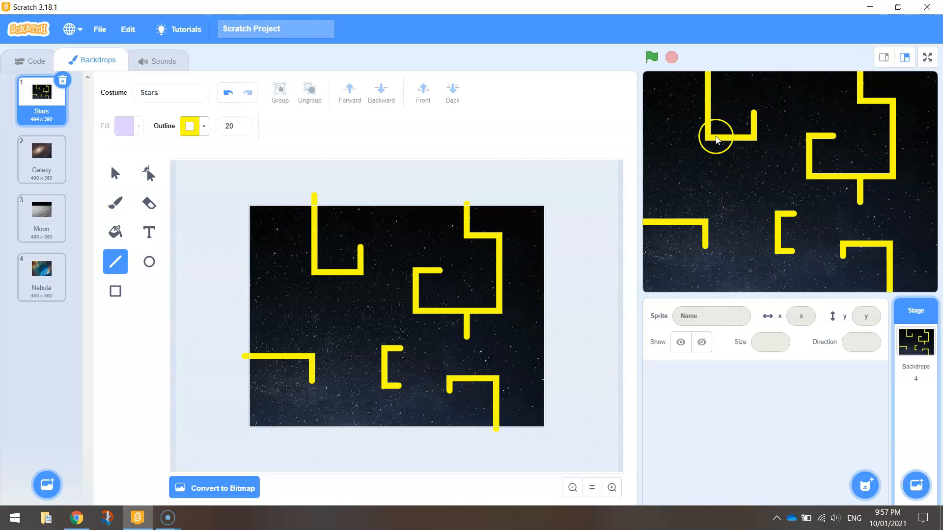
mouse_move(820, 216)
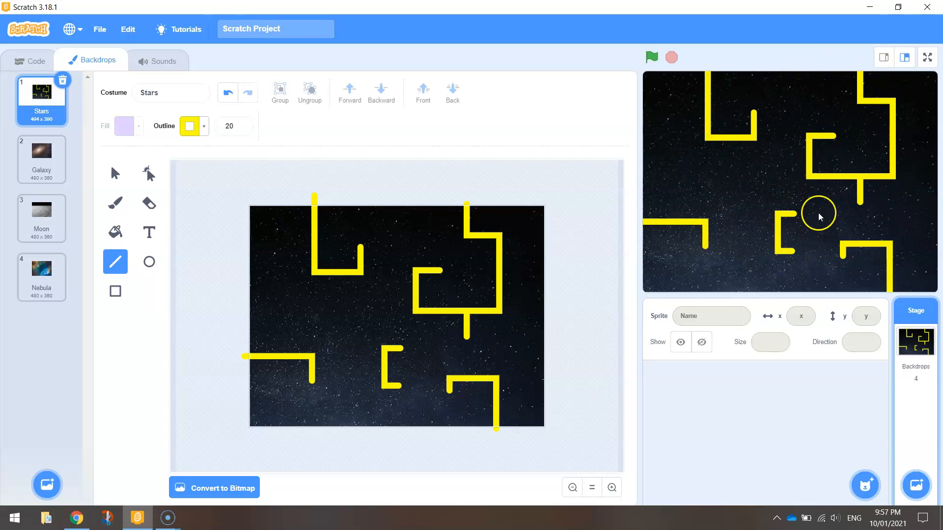
mouse_move(823, 406)
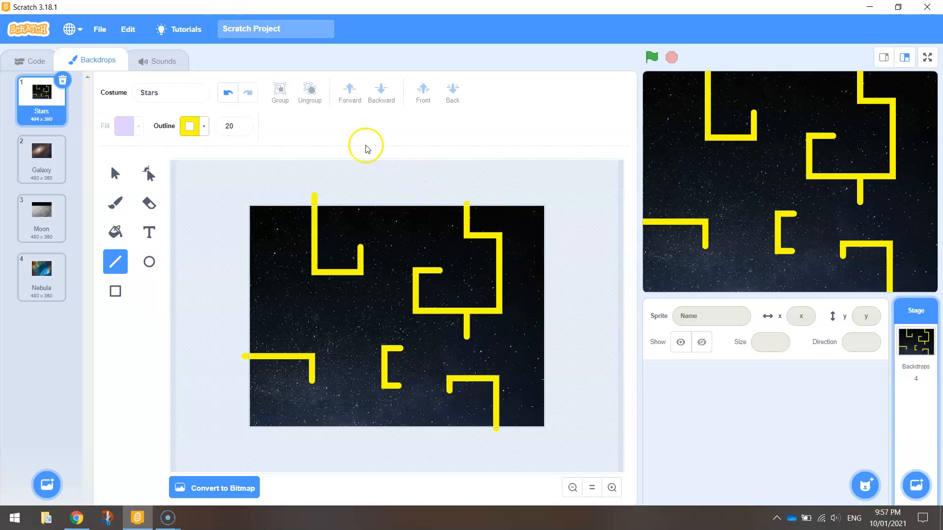
Convert the Galaxy backdrop to vector and set the line colour to green.
click(42, 158)
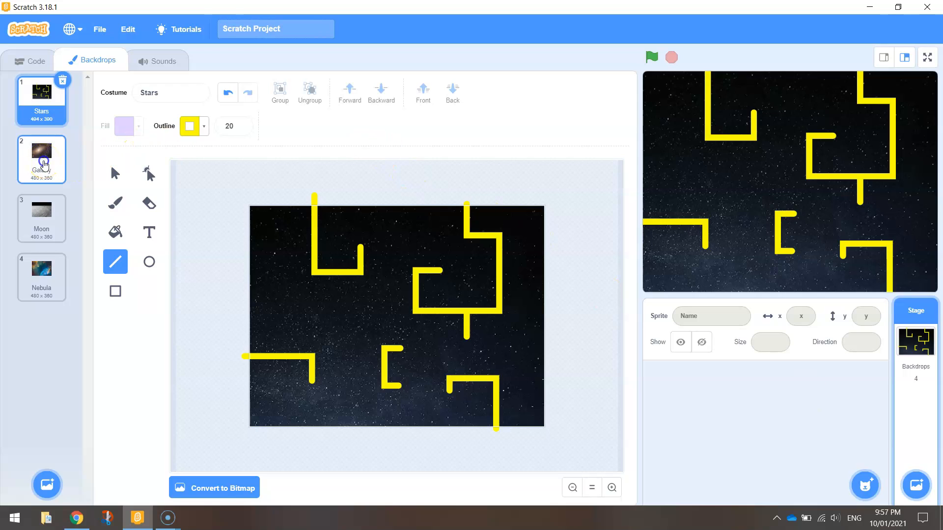
click(40, 158)
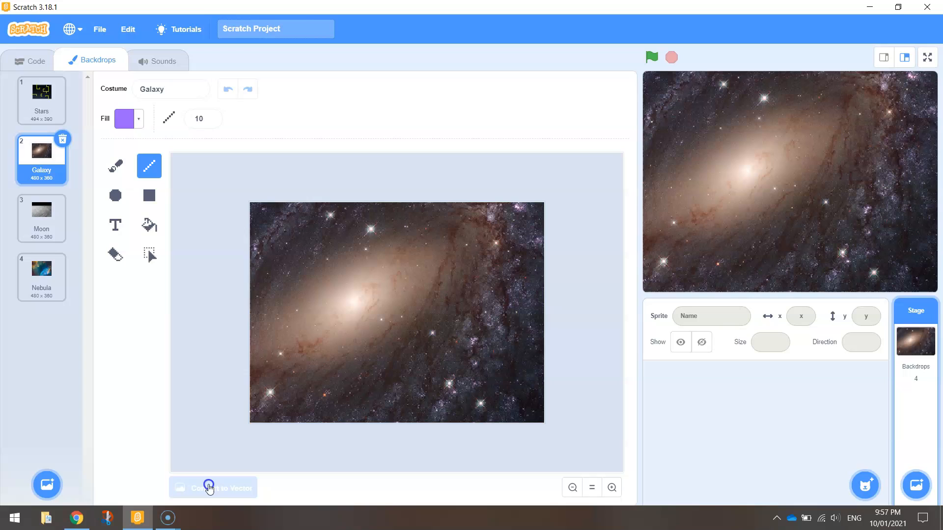
click(214, 488)
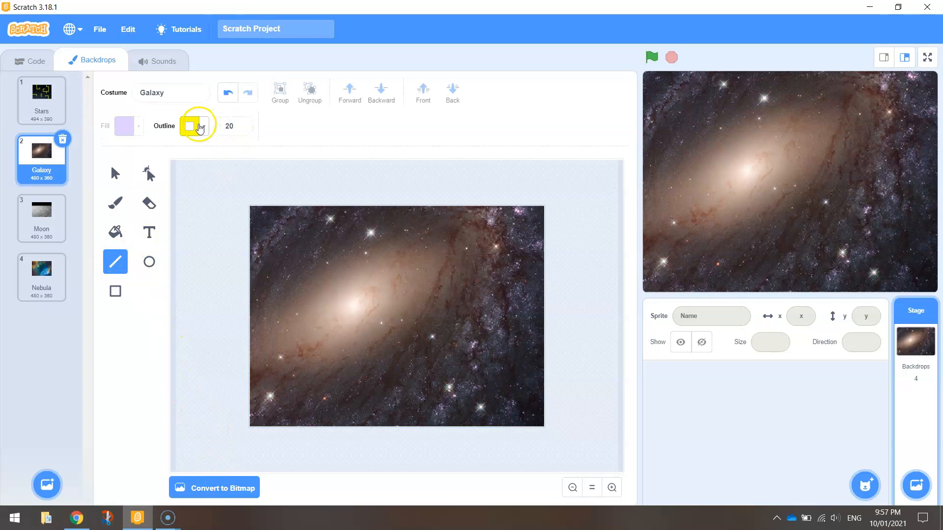
click(190, 126)
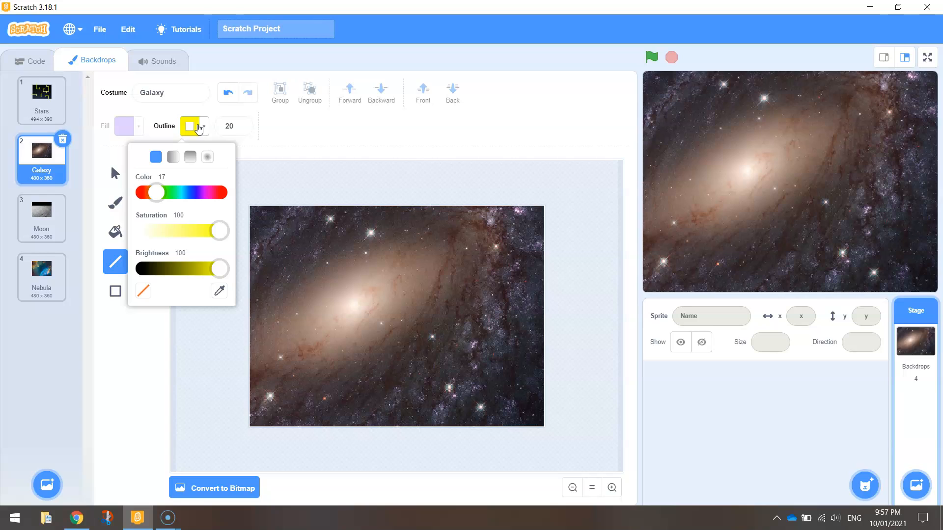
drag(158, 192, 174, 192)
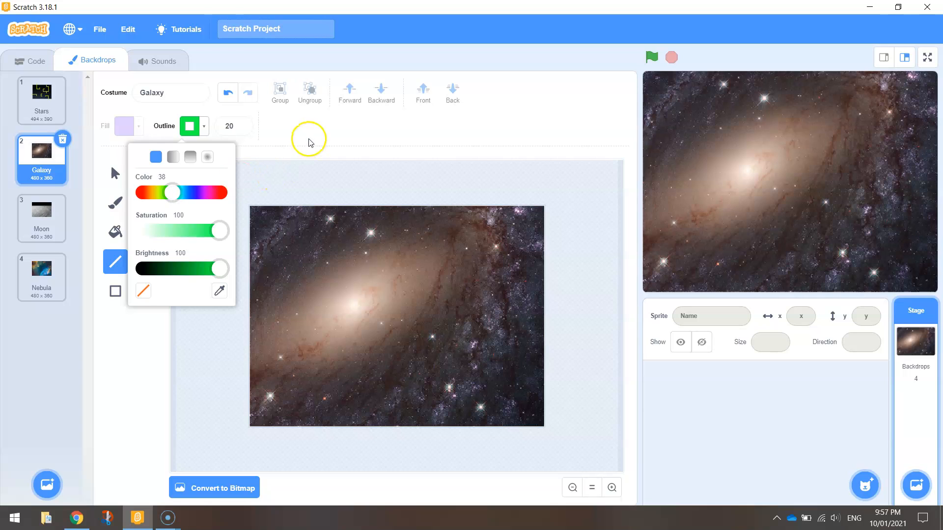
Draw several green maze walls across the Galaxy backdrop.
click(277, 313)
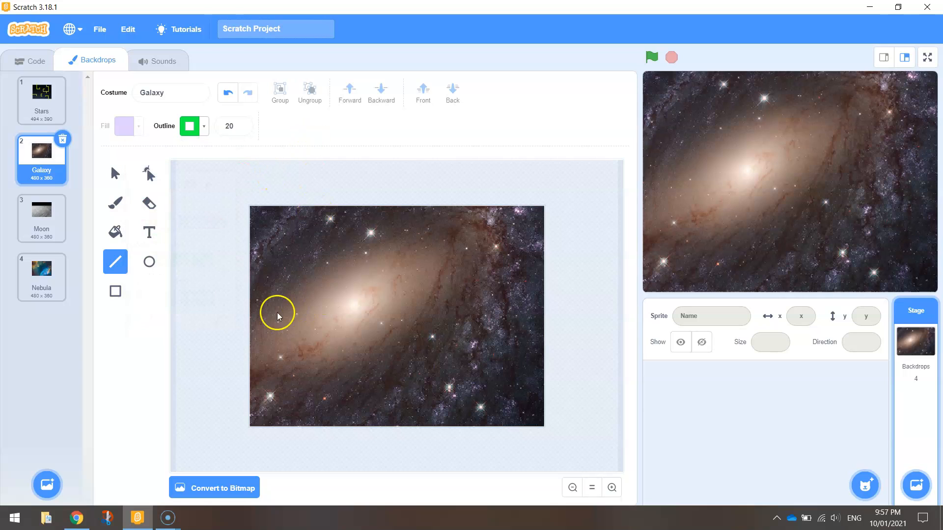
mouse_move(41, 218)
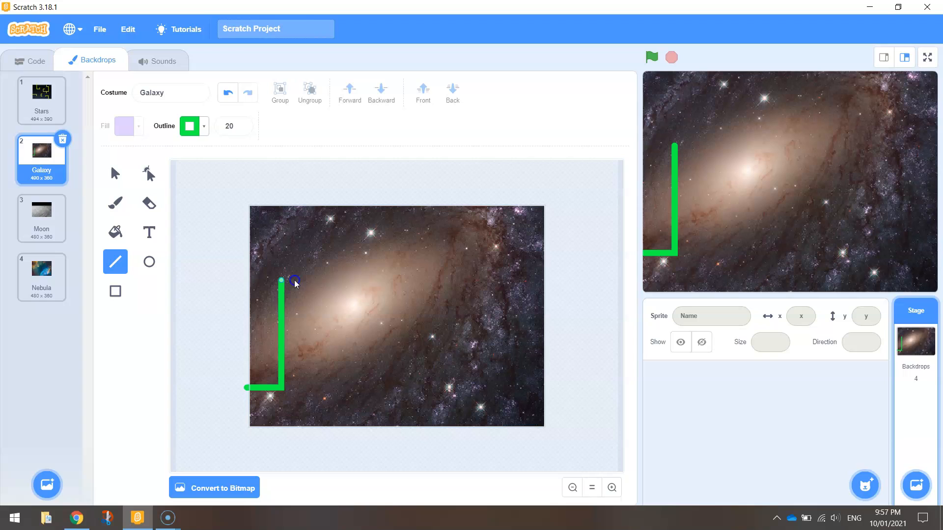
drag(282, 281, 392, 385)
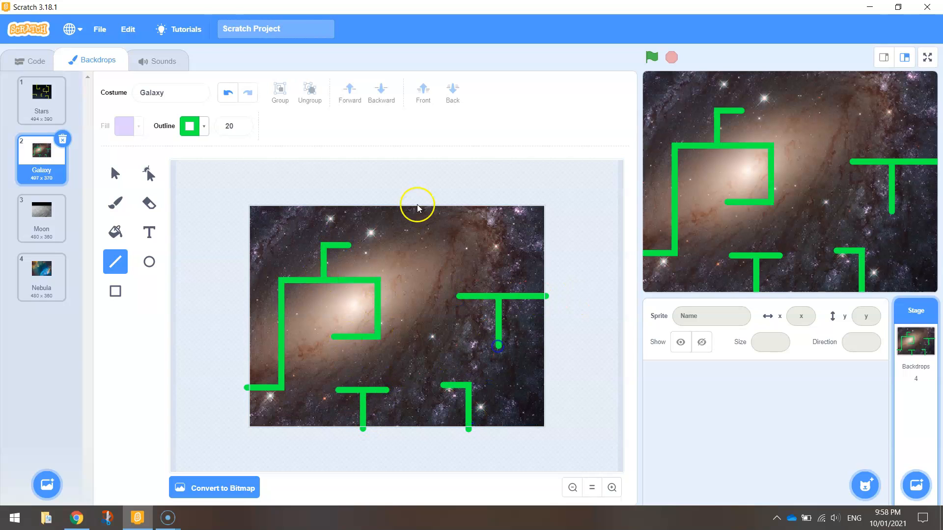
drag(416, 206, 433, 271)
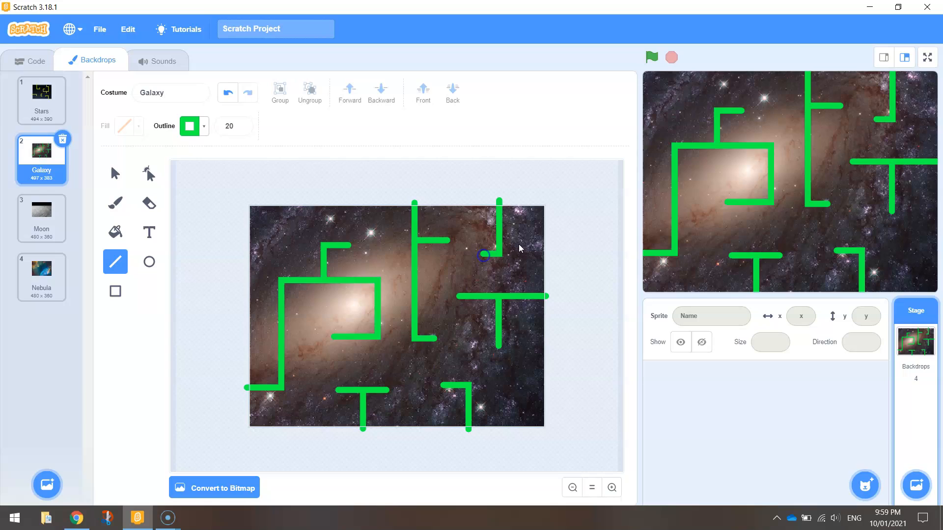
Draw magenta maze walls across the Moon backdrop.
click(41, 214)
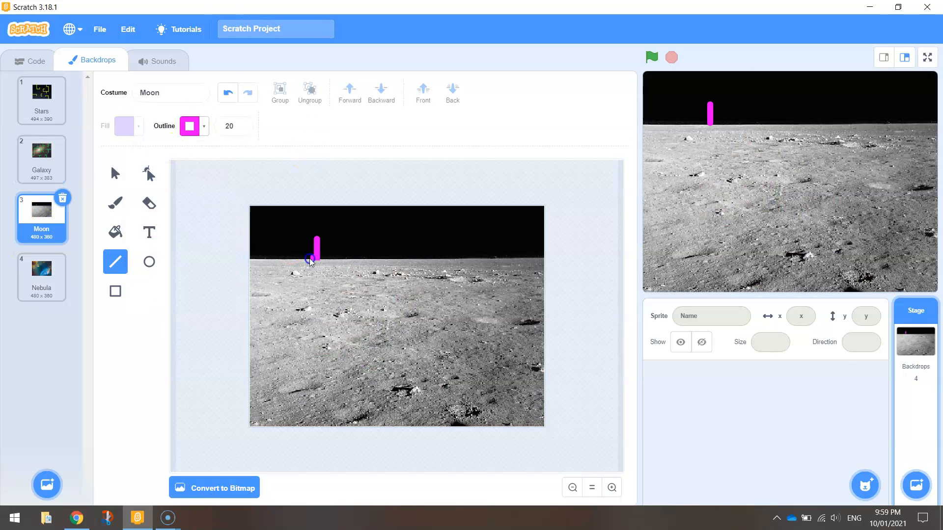
drag(316, 259, 369, 314)
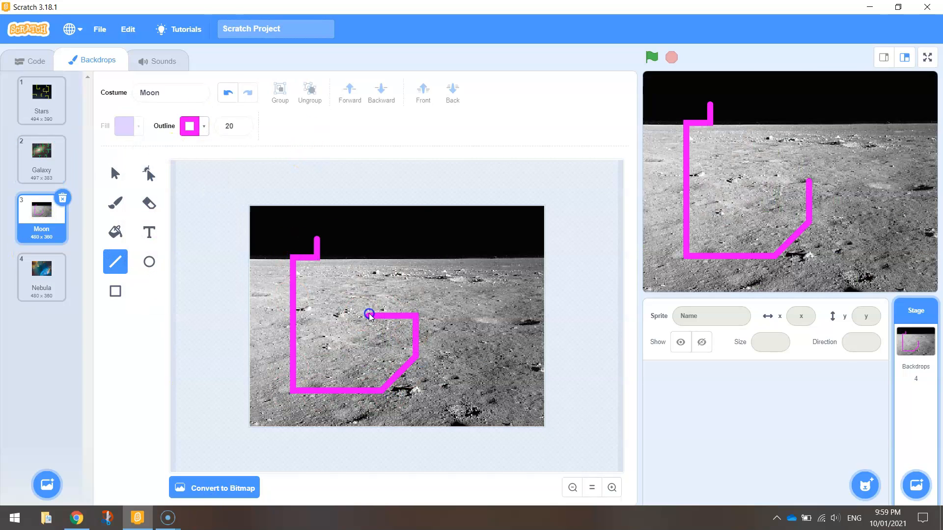
drag(370, 313, 426, 201)
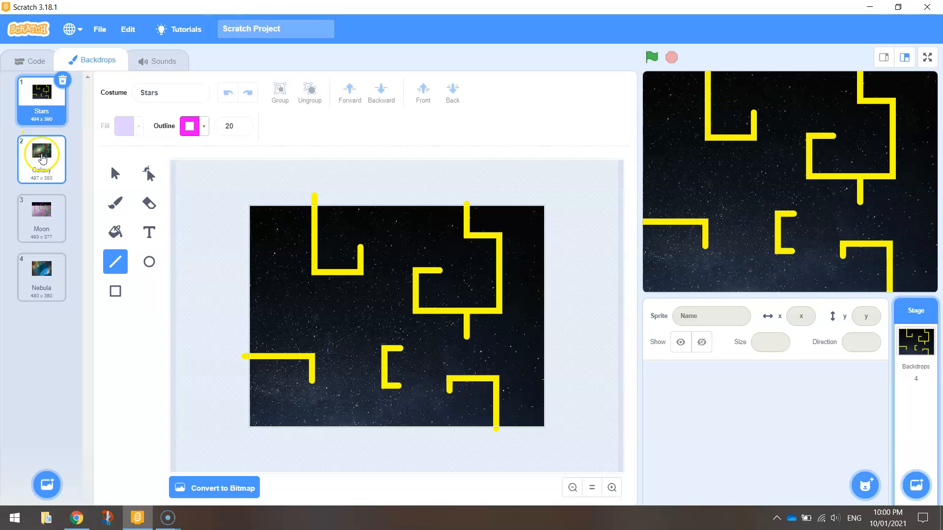
Review the Galaxy and Moon mazes, then open the Nebula backdrop.
click(41, 158)
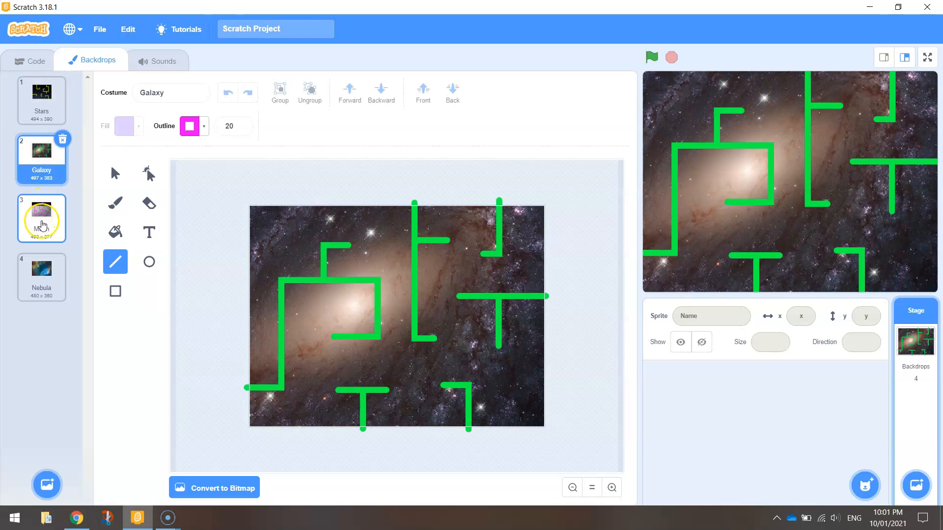
click(41, 218)
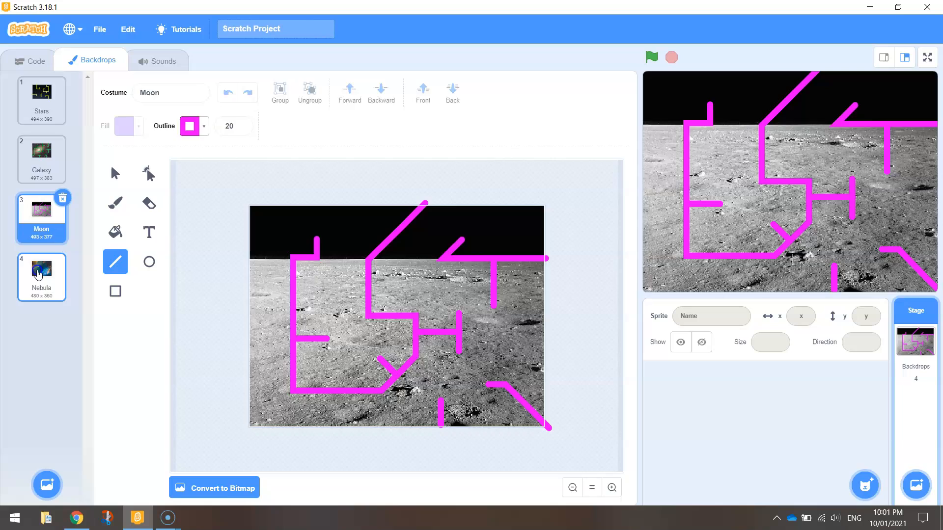
click(41, 274)
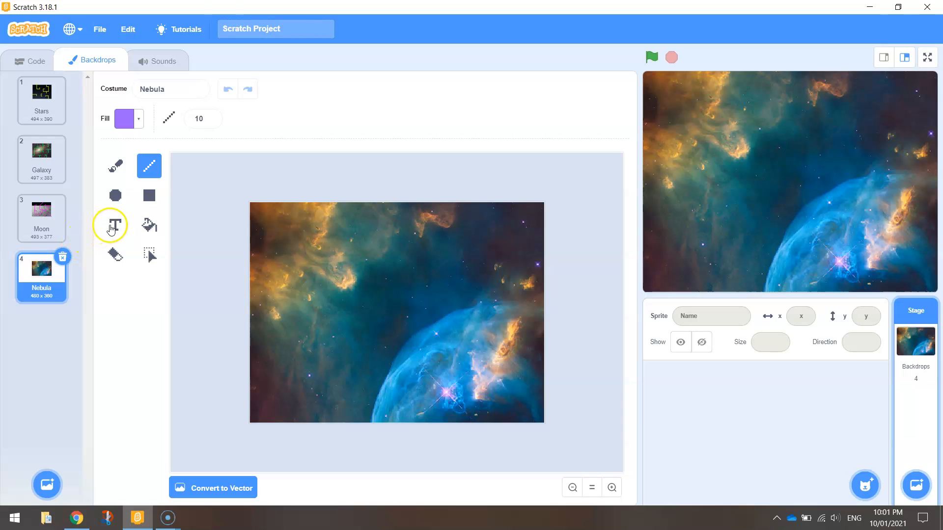
Convert Nebula to vector and add large yellow Pixel-font 'YOU WIN!' text.
click(114, 225)
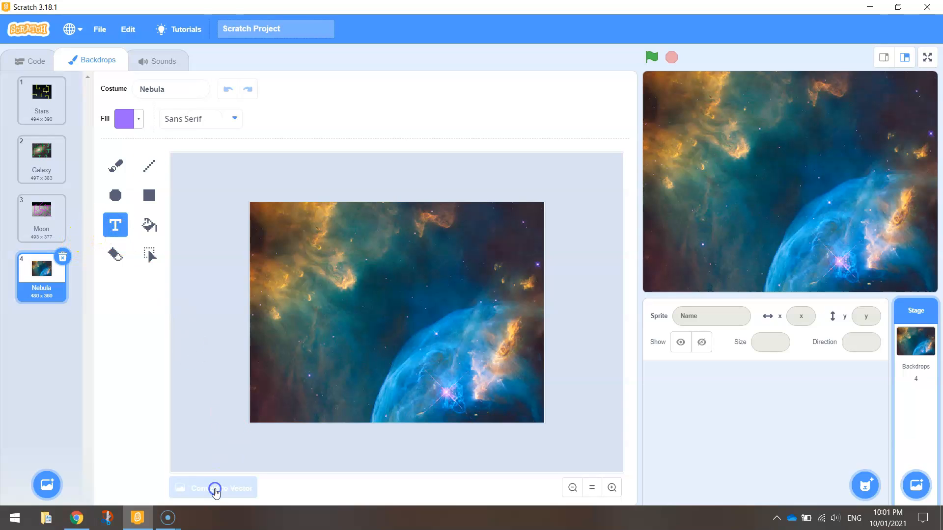
click(213, 487)
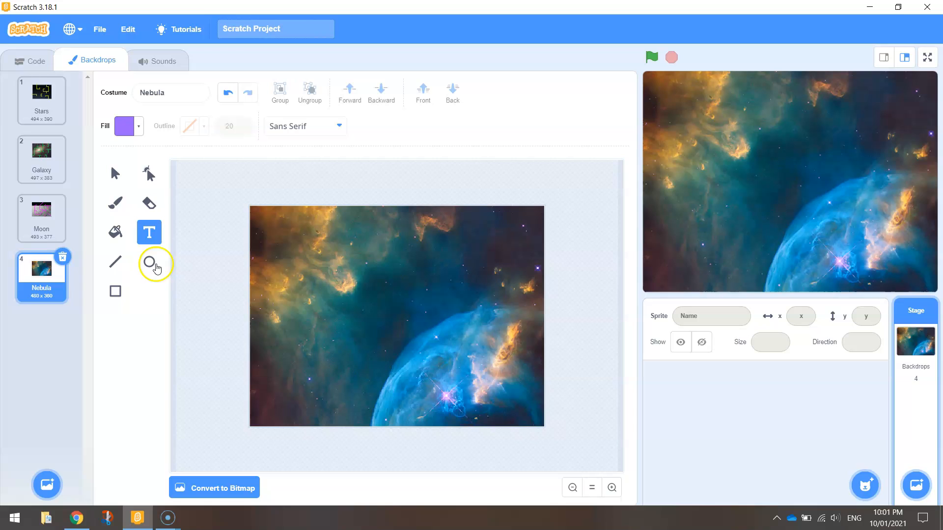
click(138, 126)
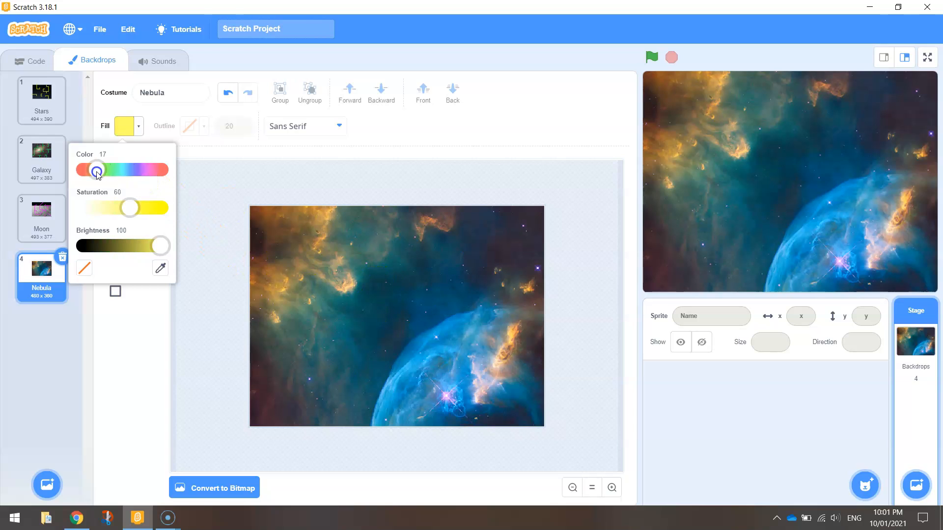
click(304, 126)
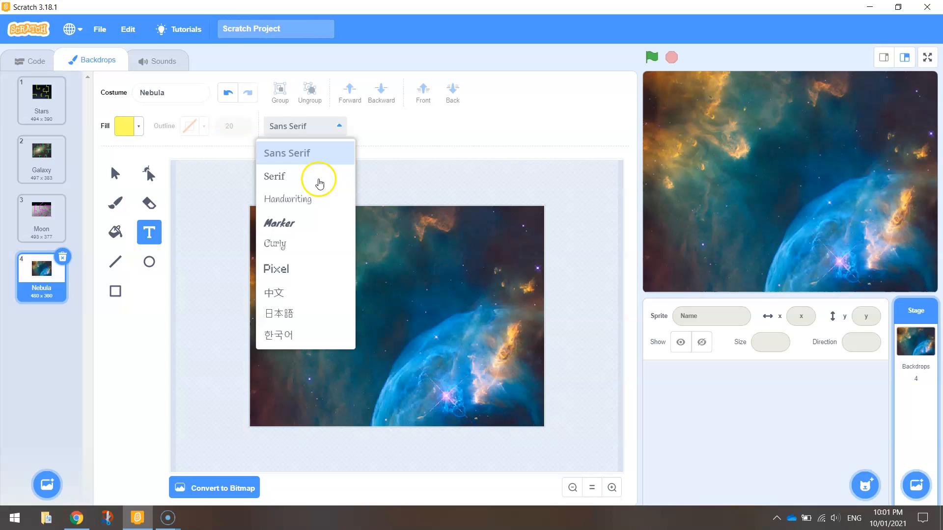
click(276, 269)
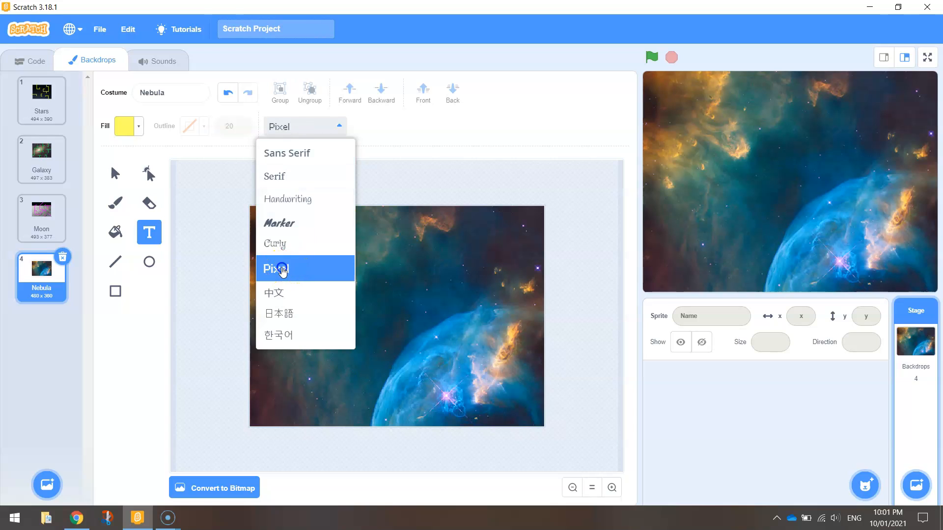
click(274, 268)
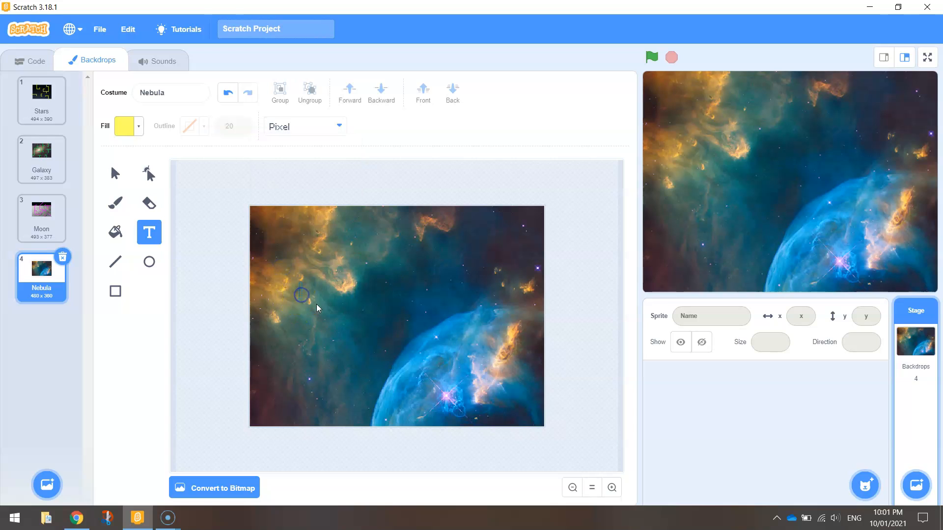
text(YOU WIN!)
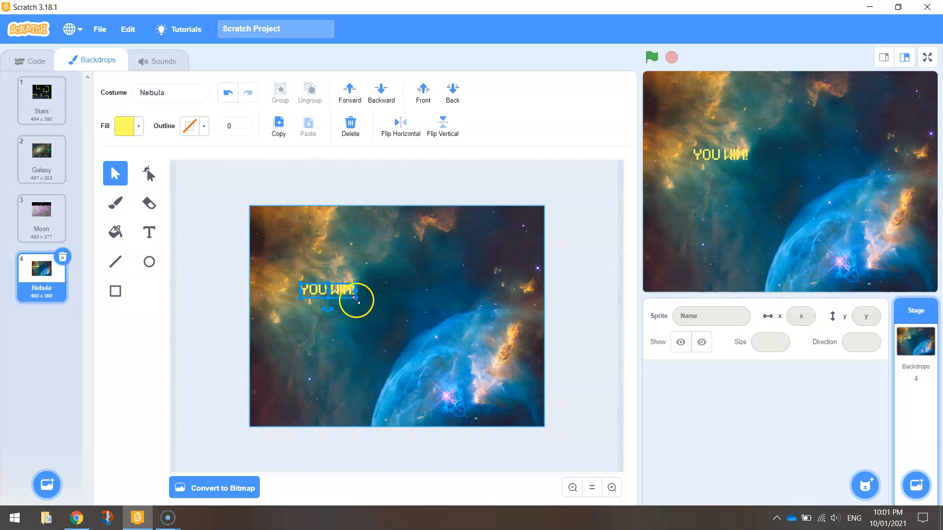
drag(357, 301, 445, 313)
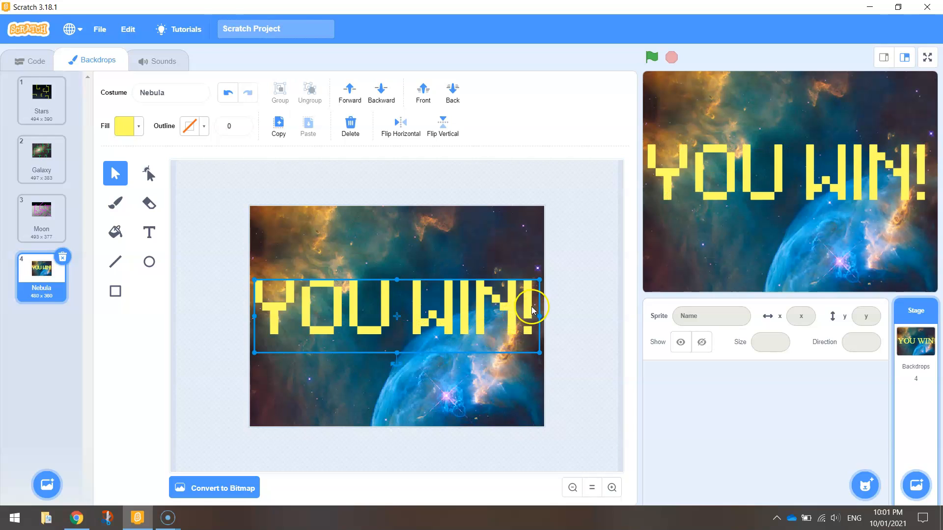
click(580, 279)
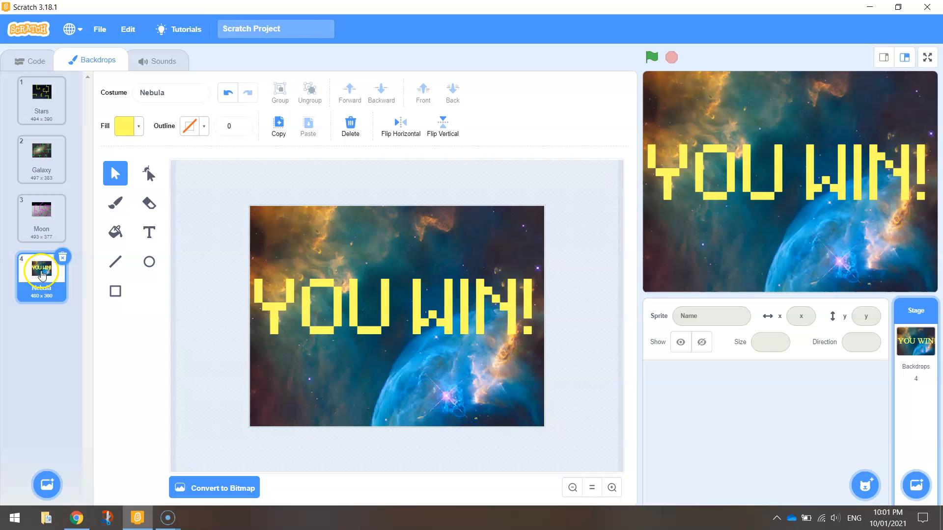
Review the Stars, Galaxy and Moon backdrops, then show the stage's code area.
click(42, 100)
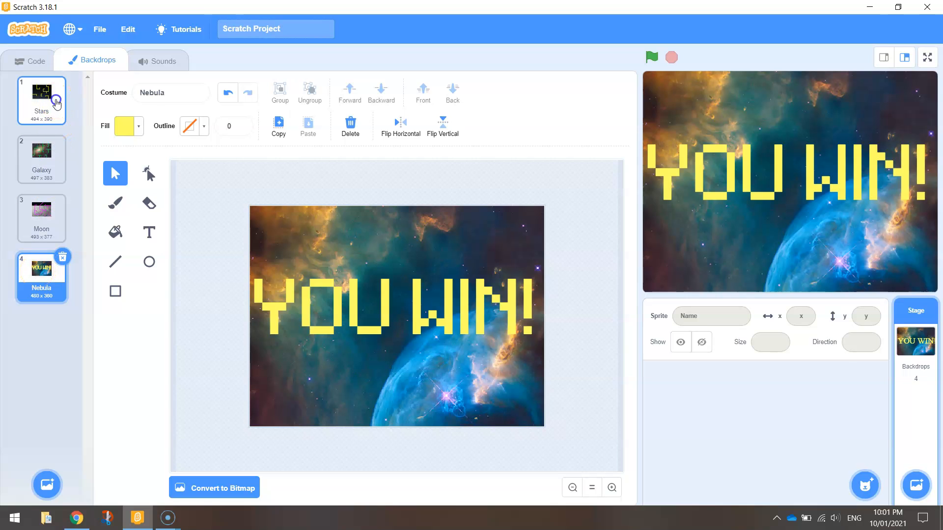
click(41, 153)
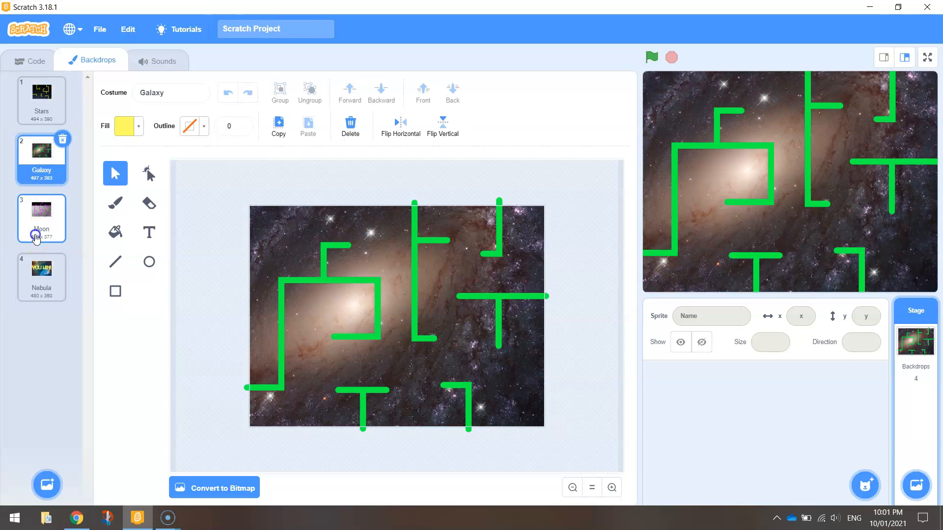
click(41, 277)
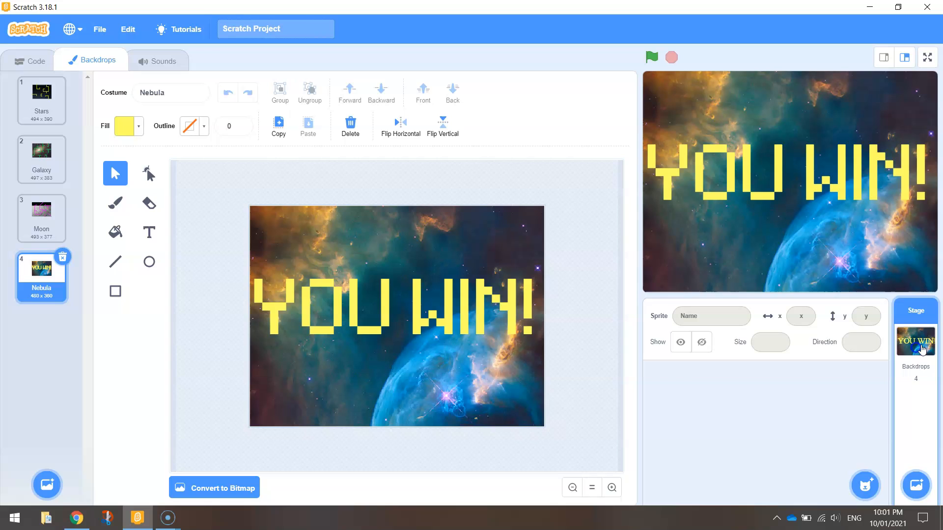
click(31, 60)
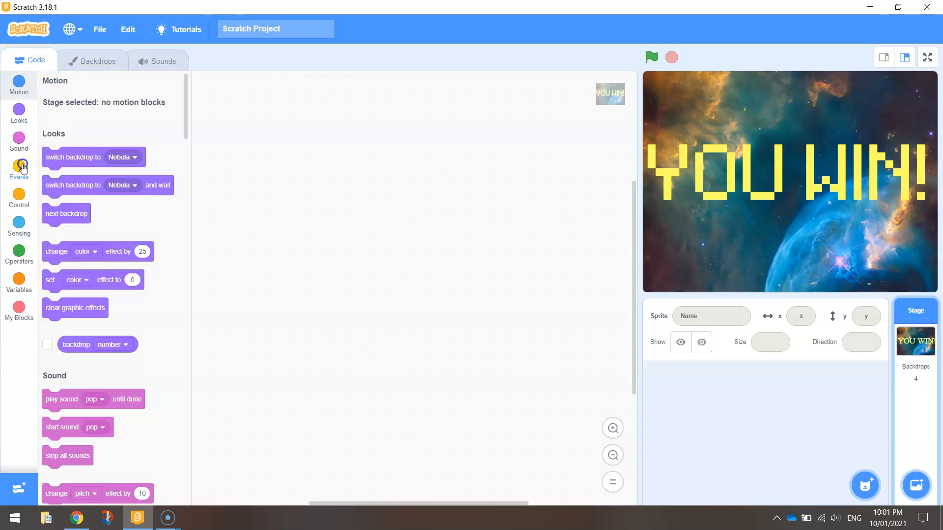
Build a 'when green flag clicked → switch backdrop to Stars' script and run it.
click(19, 171)
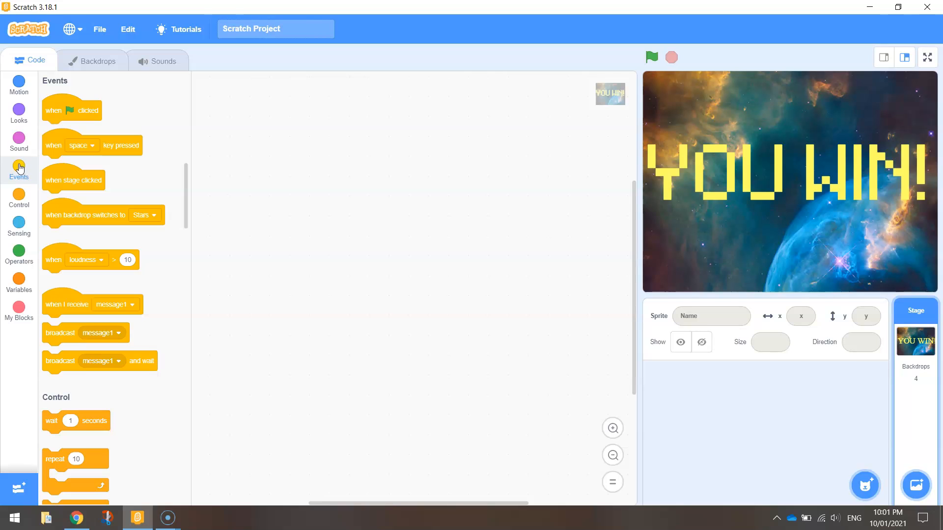
drag(71, 110, 229, 126)
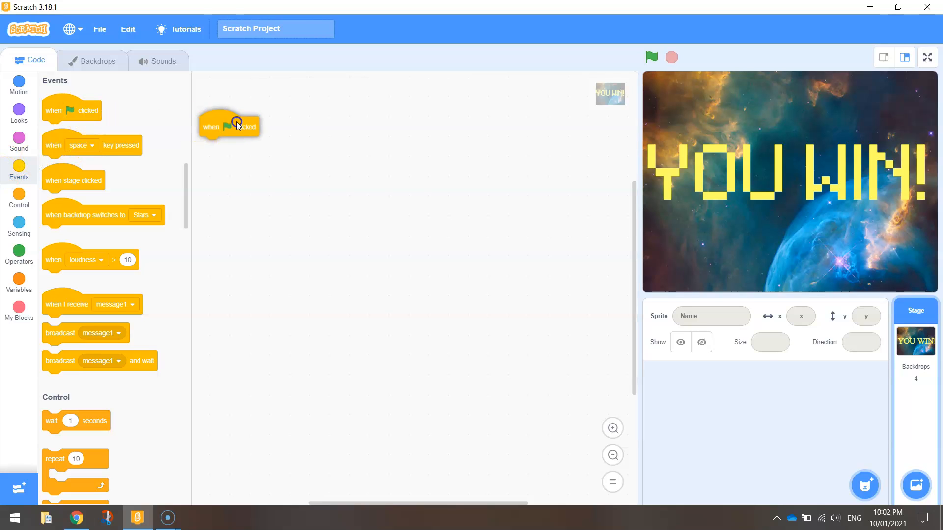
drag(236, 125, 272, 86)
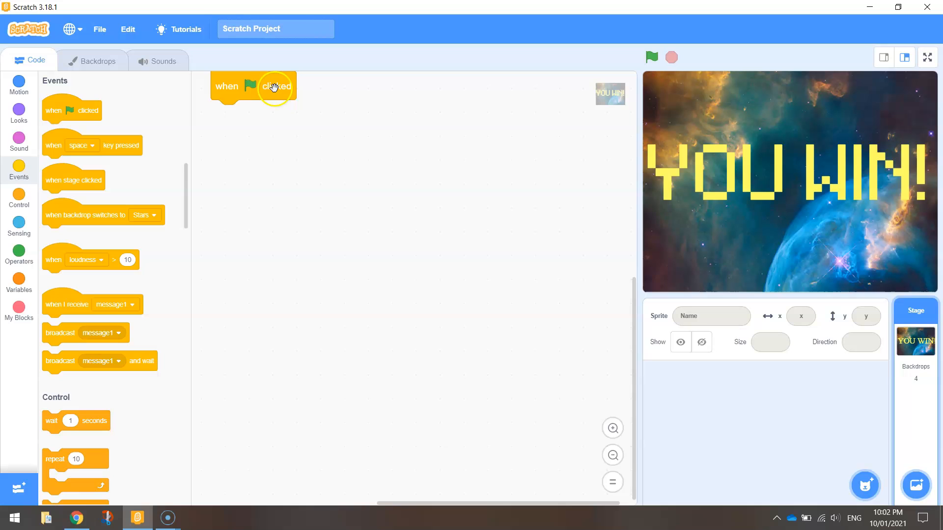
drag(252, 85, 263, 121)
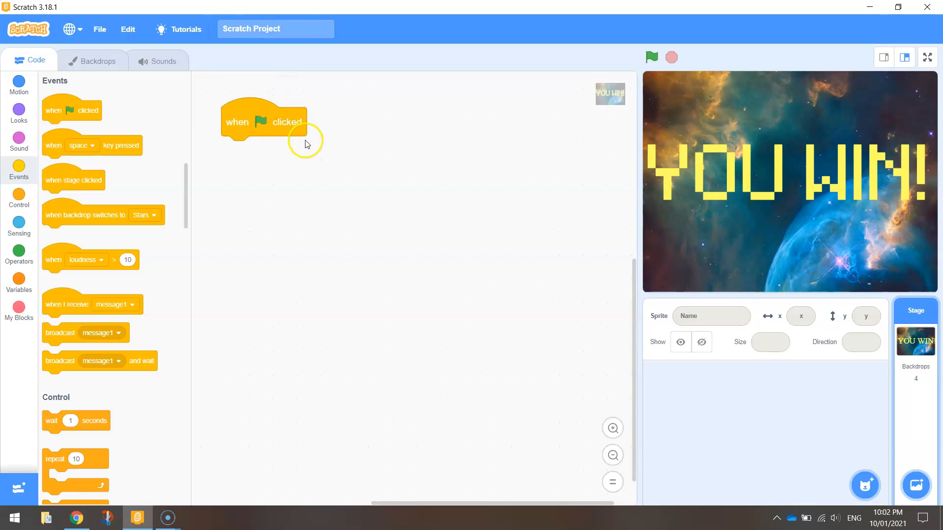
click(18, 111)
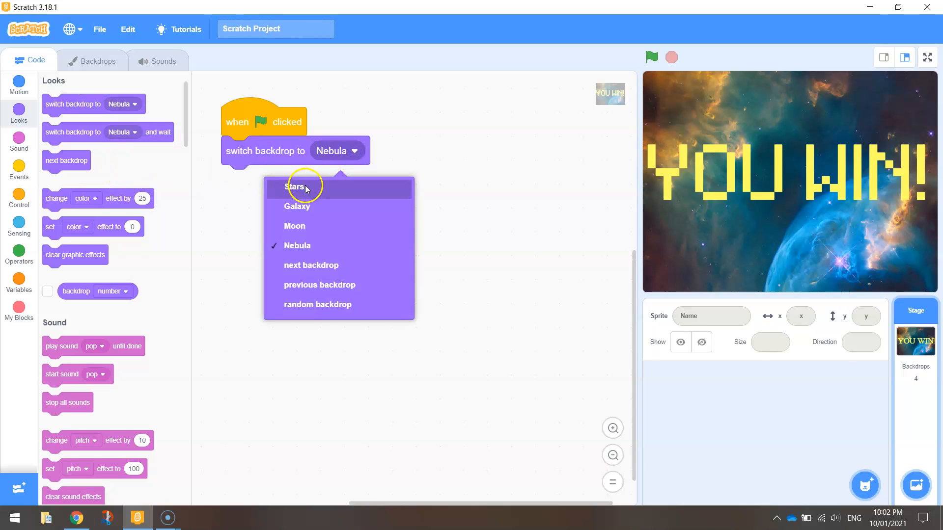
click(295, 187)
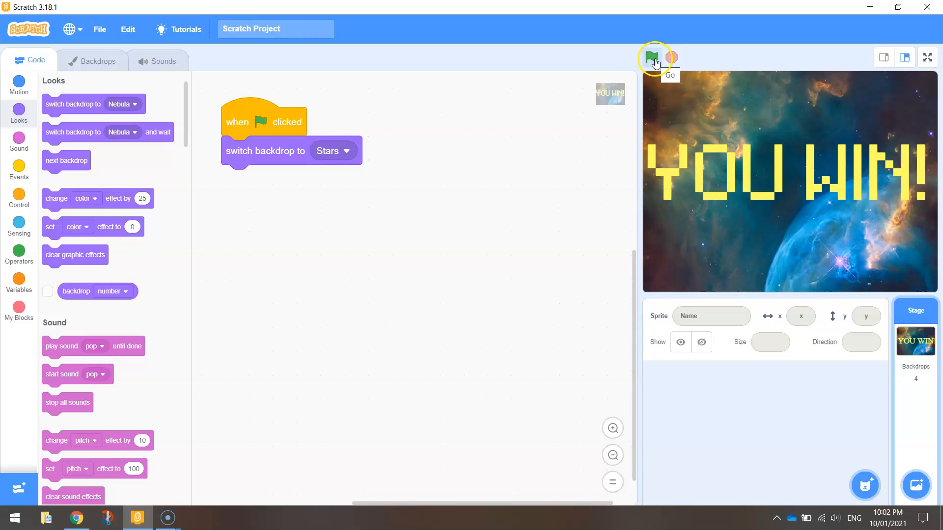
click(652, 57)
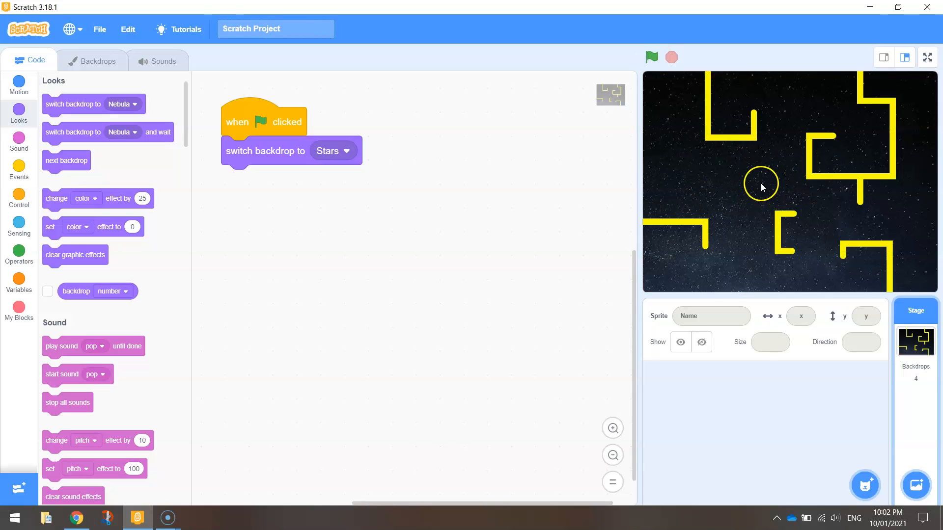
mouse_move(811, 233)
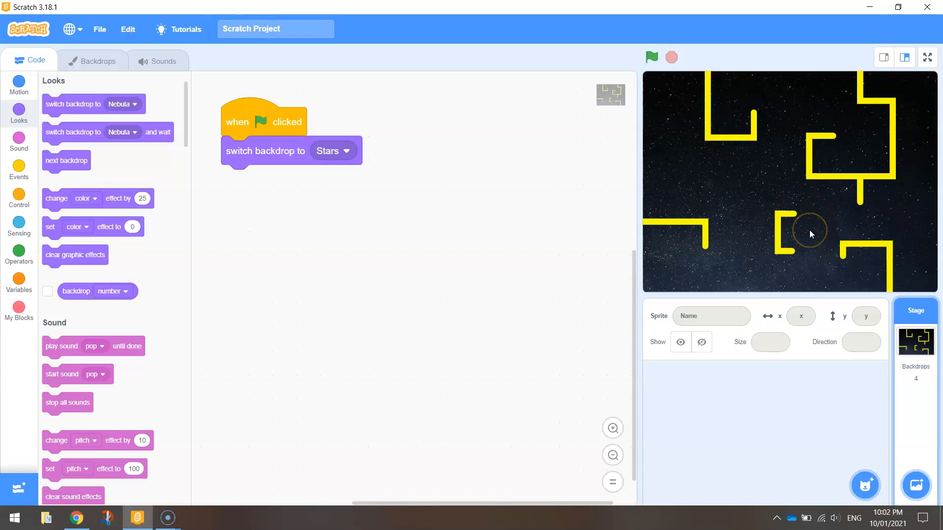